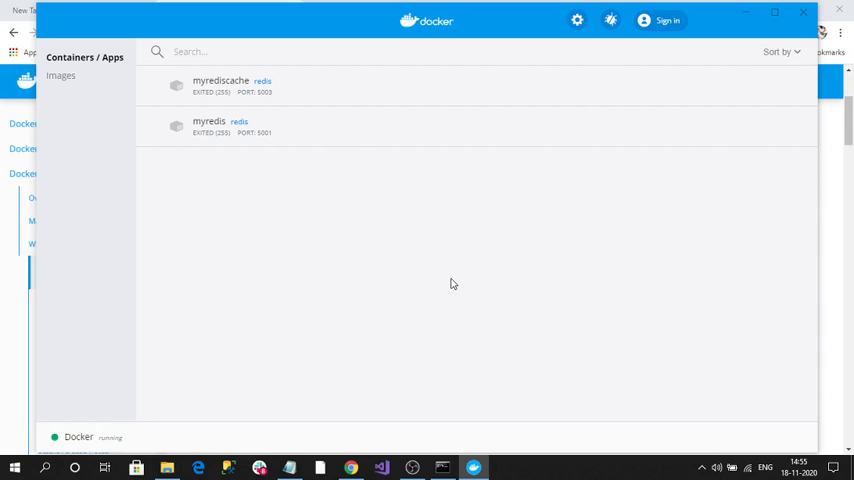
pyautogui.moveTo(718, 136)
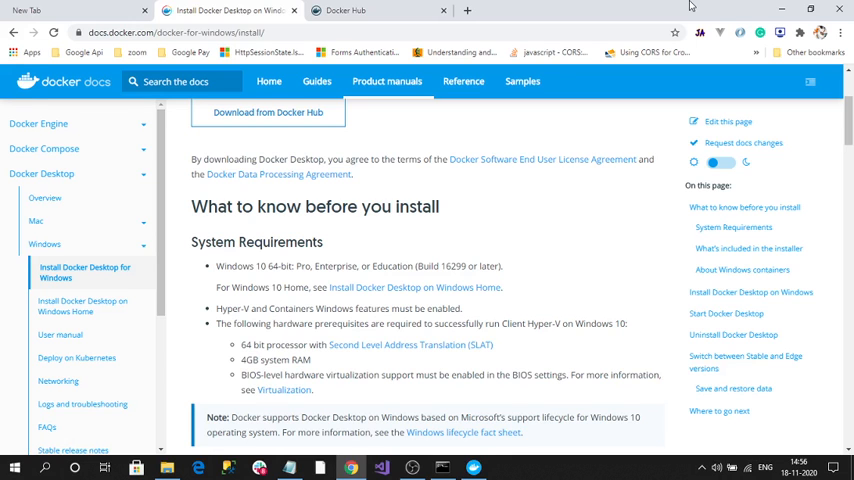
pyautogui.scroll(3)
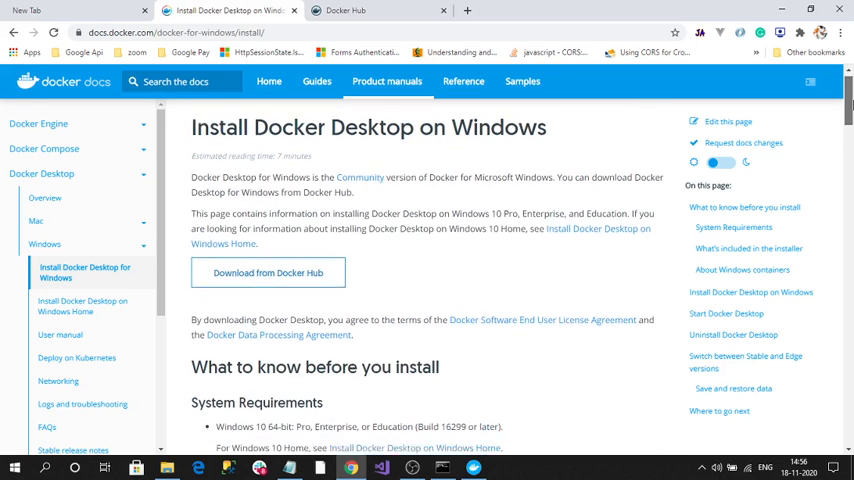
pyautogui.scroll(-3)
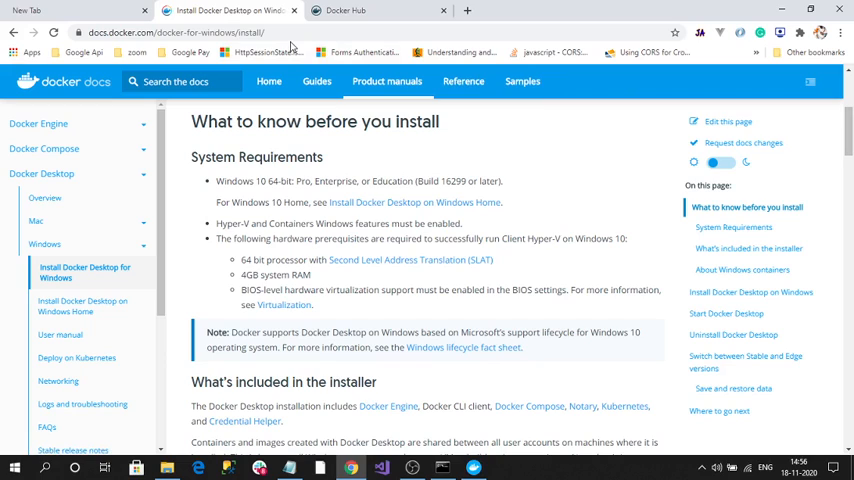
pyautogui.moveTo(204, 156)
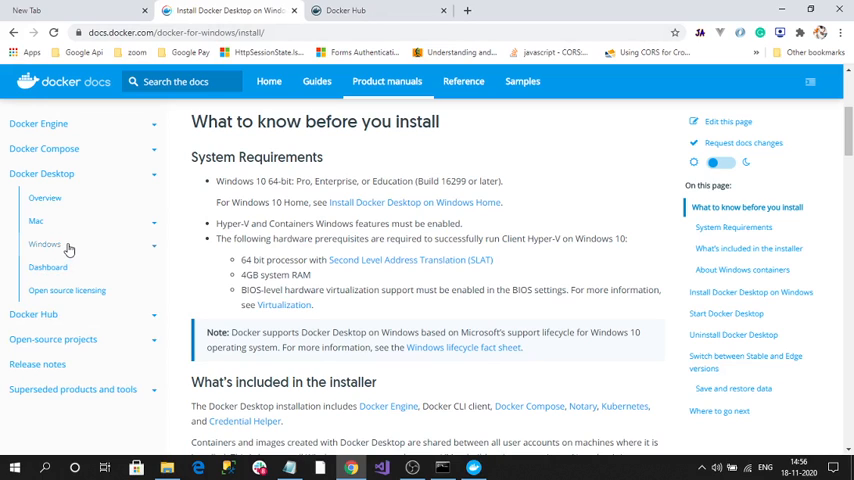
pyautogui.click(44, 244)
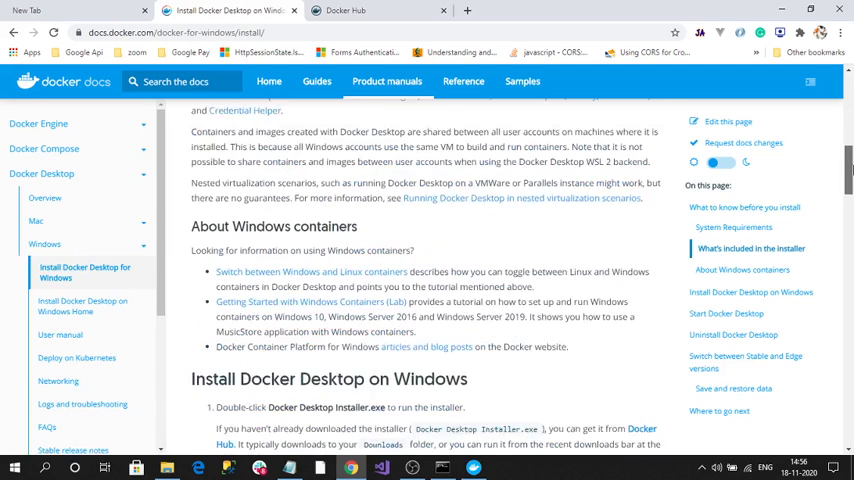
pyautogui.scroll(-3)
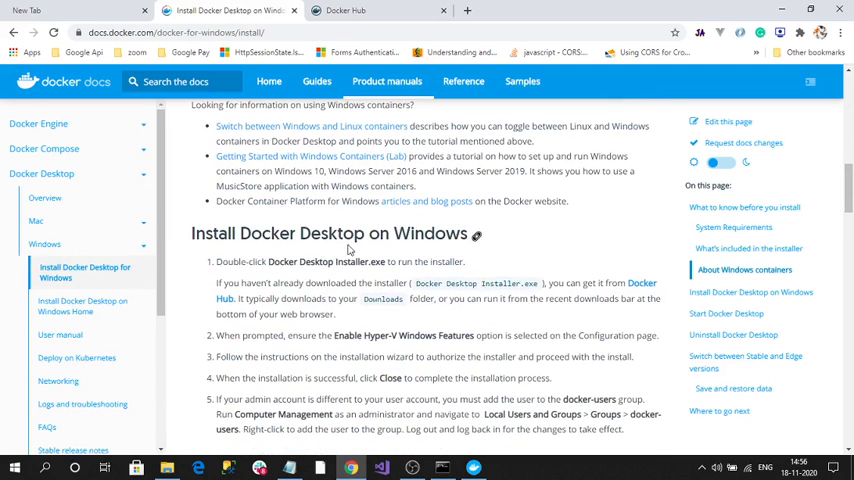
pyautogui.scroll(-3)
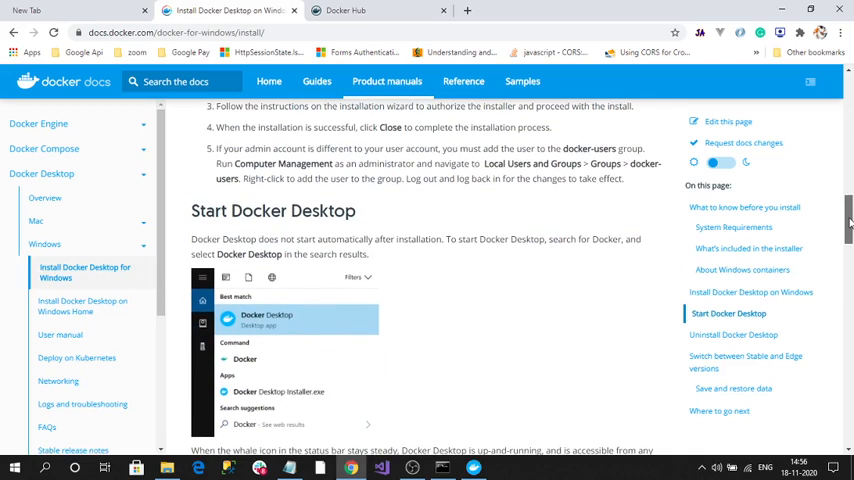
pyautogui.scroll(-3)
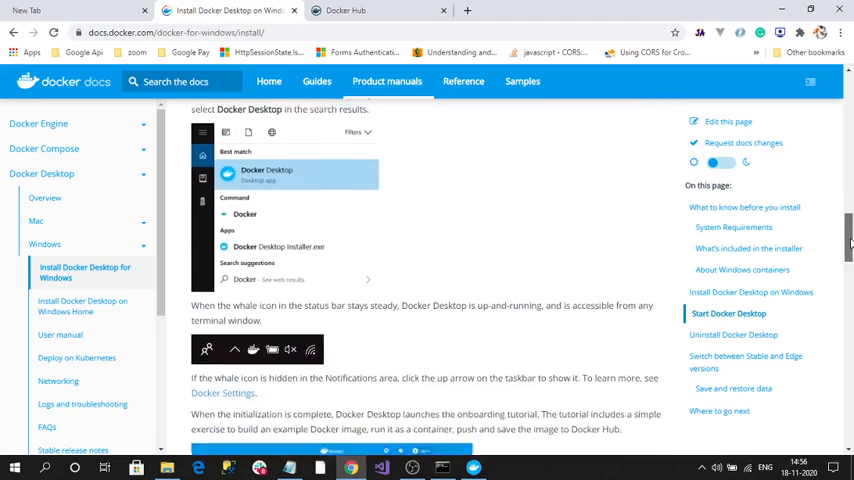
pyautogui.scroll(3)
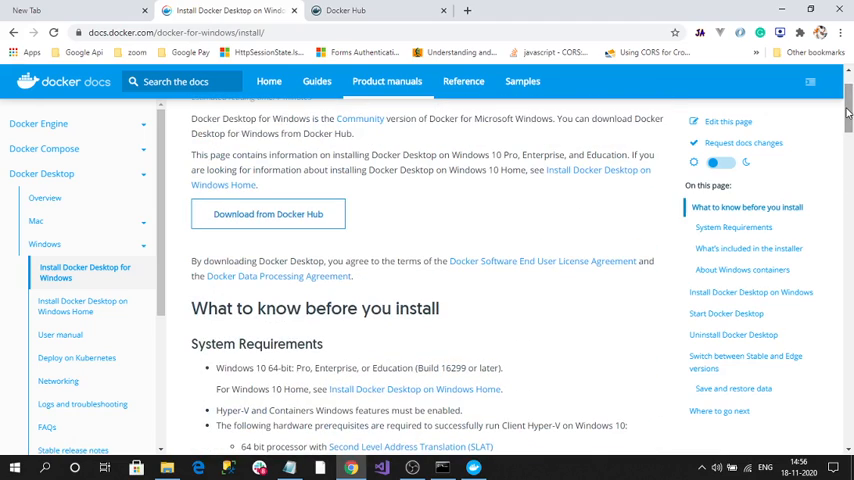
pyautogui.moveTo(284, 228)
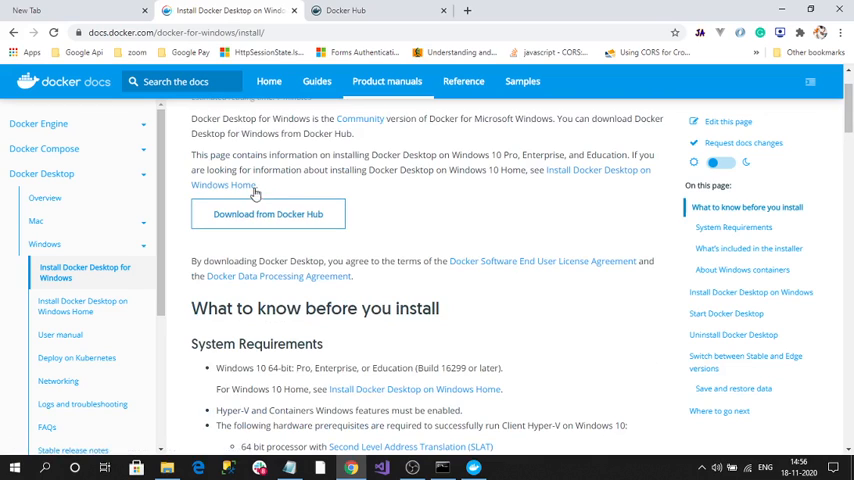
pyautogui.moveTo(268, 214)
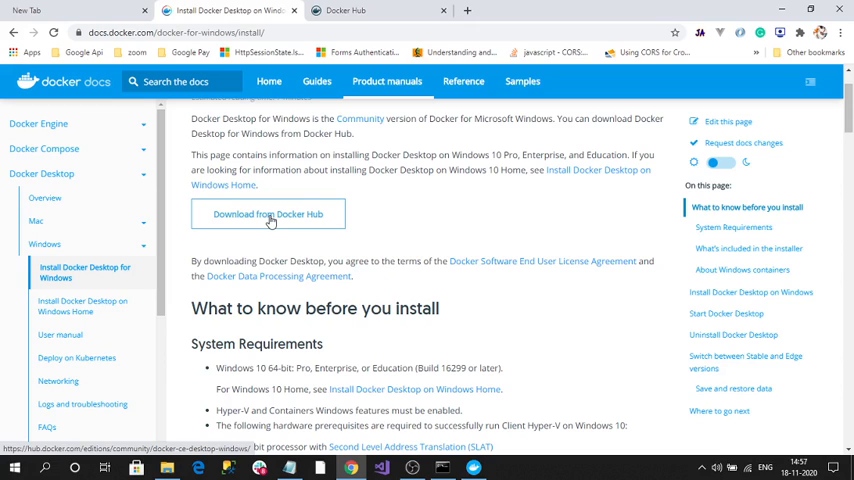
pyautogui.moveTo(404, 264)
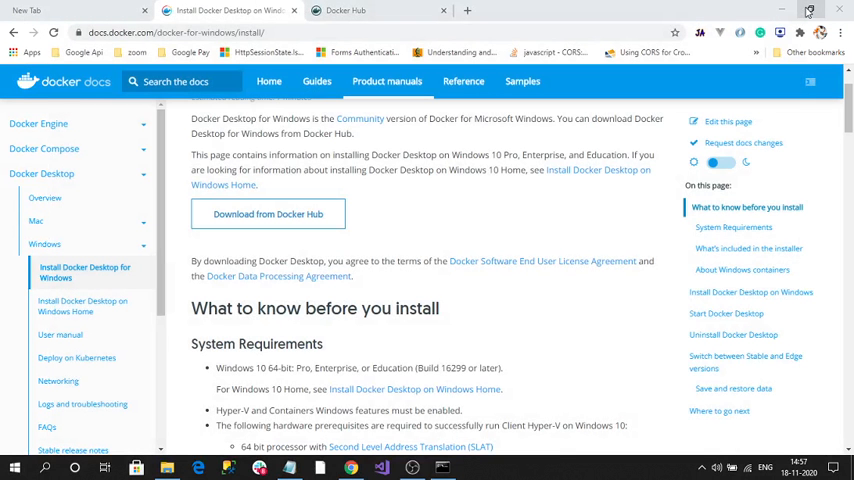
pyautogui.moveTo(714, 296)
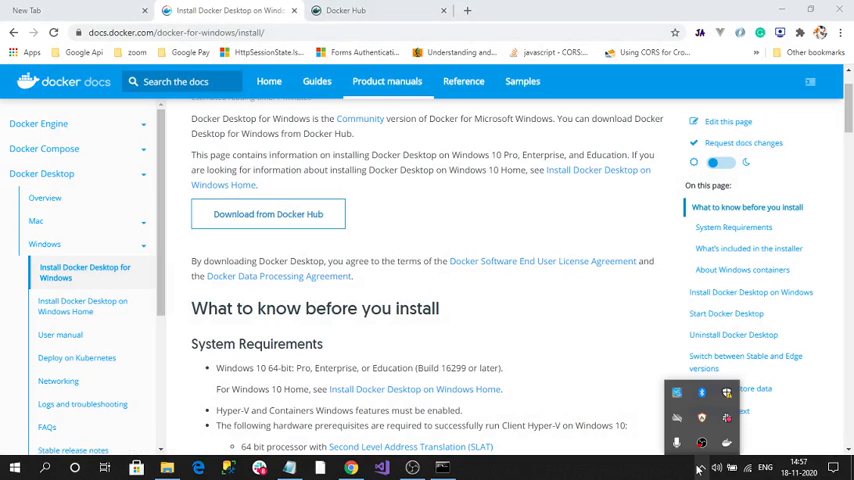
pyautogui.moveTo(732, 446)
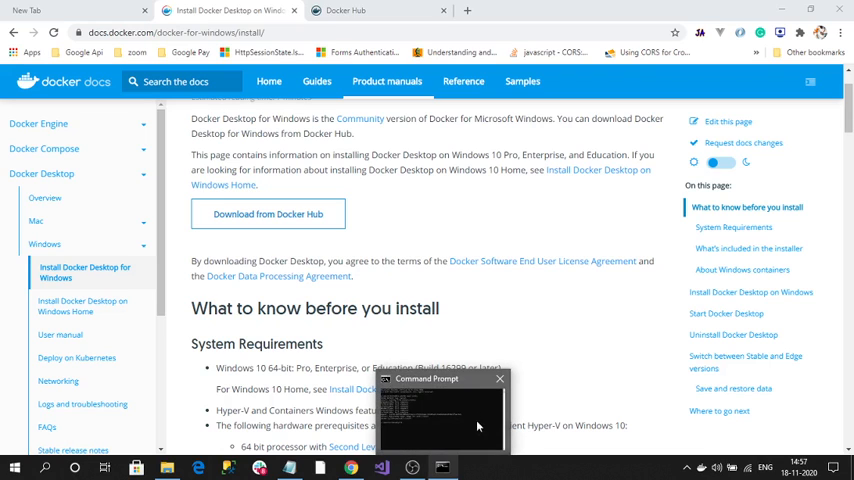
# Bring the Docker Hub homepage tab to the front in Chrome.
pyautogui.click(500, 376)
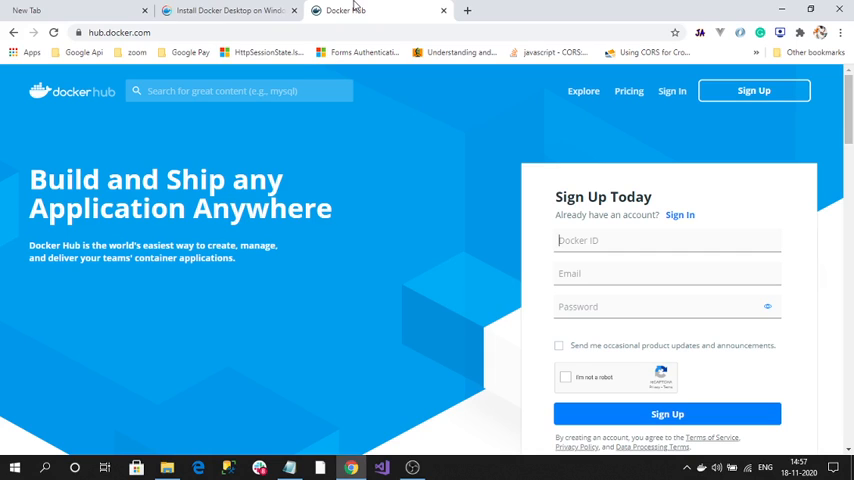
pyautogui.moveTo(204, 92)
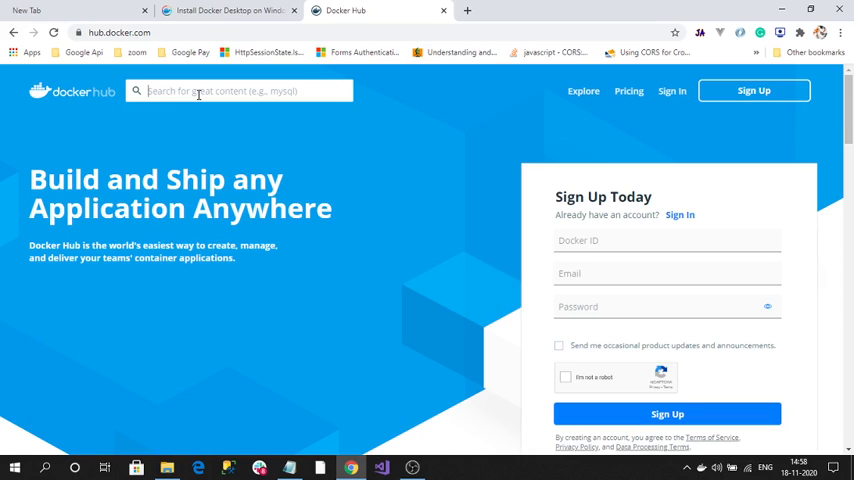
# Search Docker Hub for 'Redis' and open the official redis image page from the results.
pyautogui.click(120, 24)
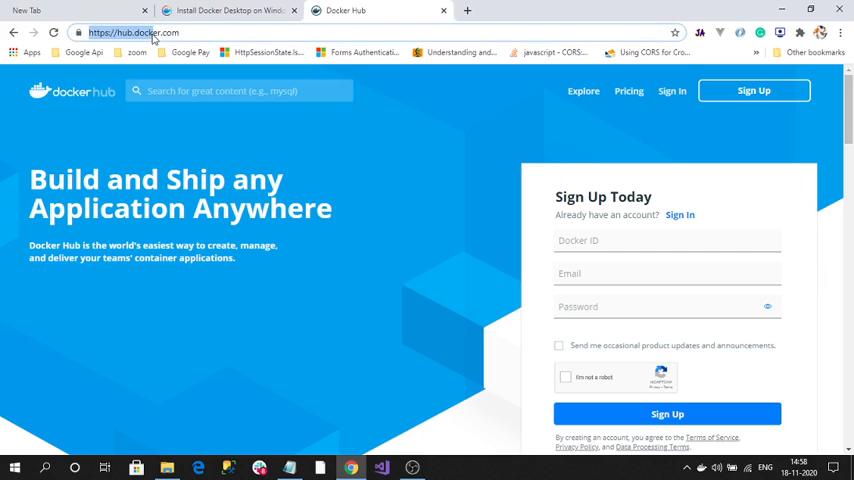
pyautogui.click(202, 32)
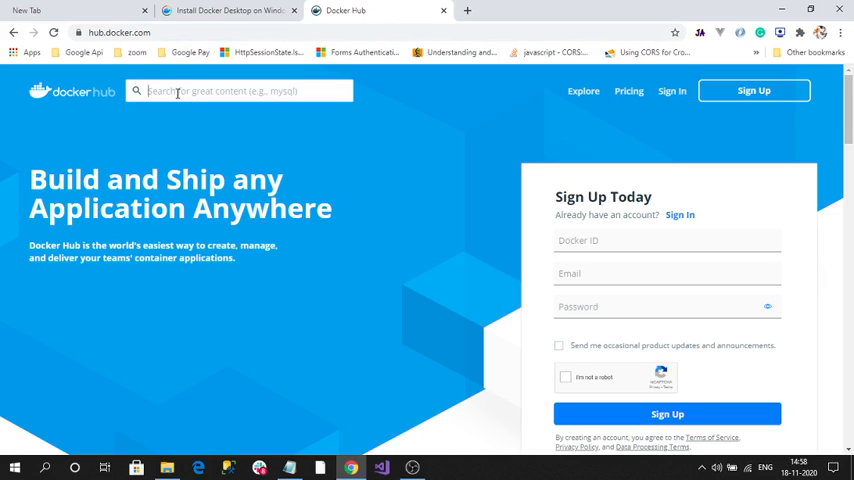
pyautogui.write('Redis')
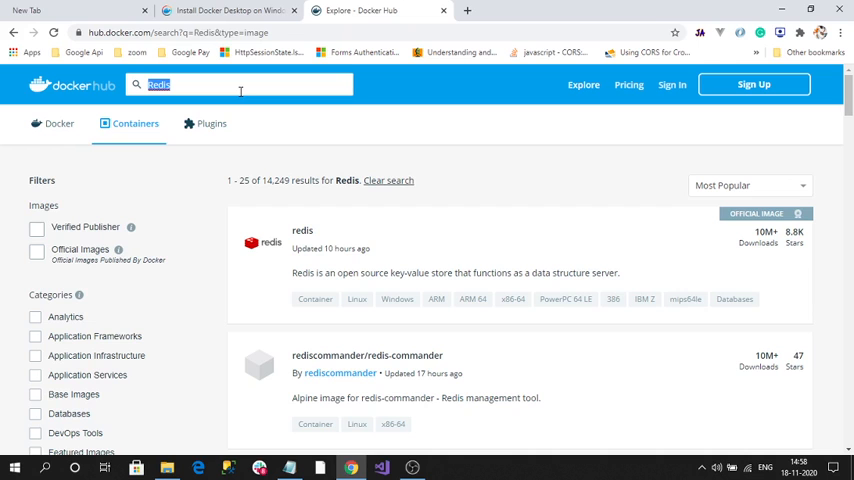
pyautogui.moveTo(710, 222)
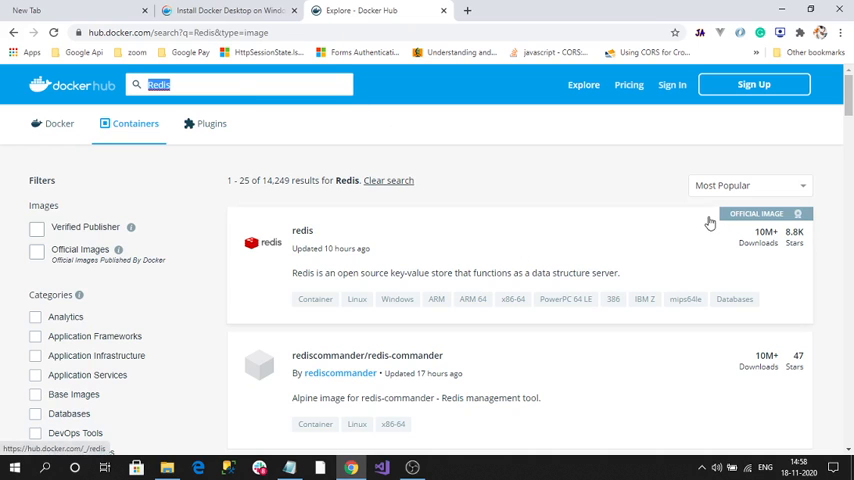
pyautogui.scroll(-3)
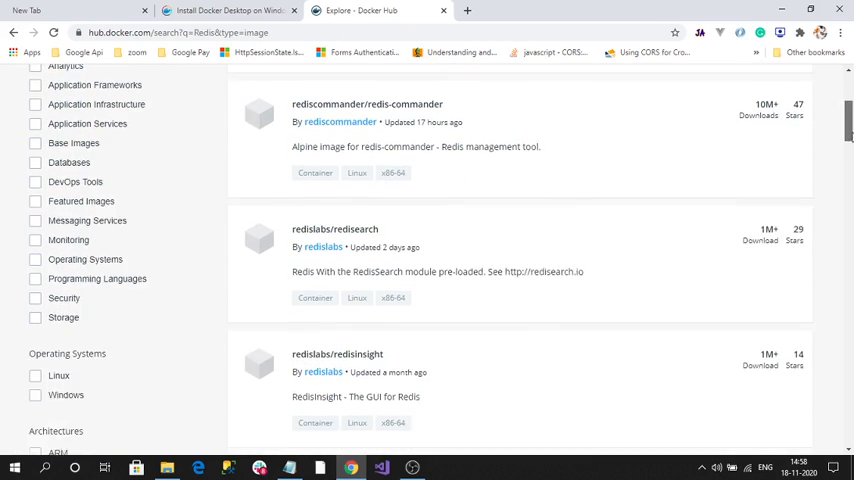
pyautogui.scroll(-3)
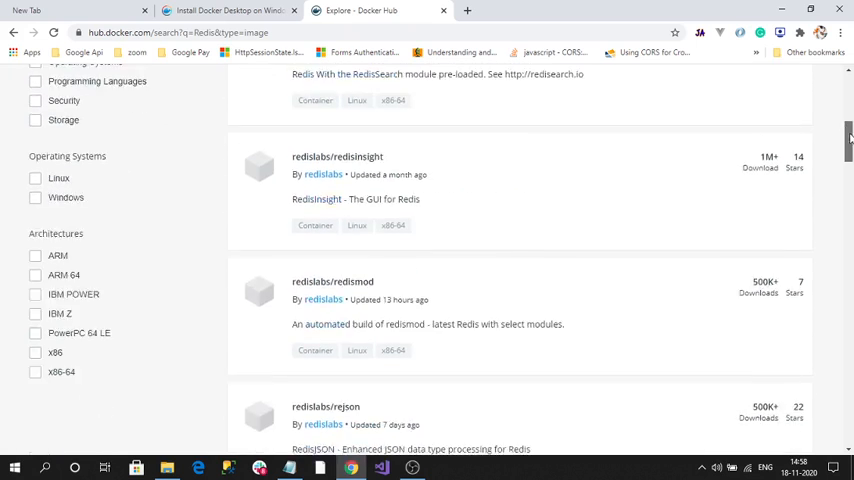
pyautogui.scroll(3)
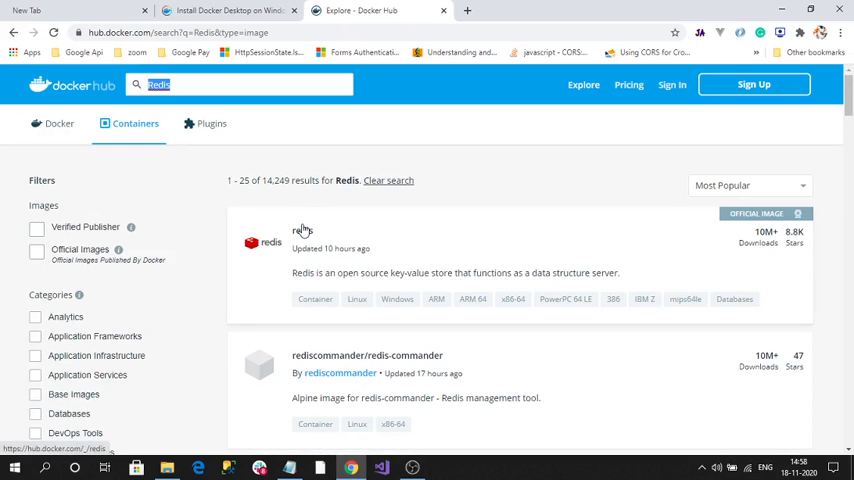
pyautogui.click(302, 232)
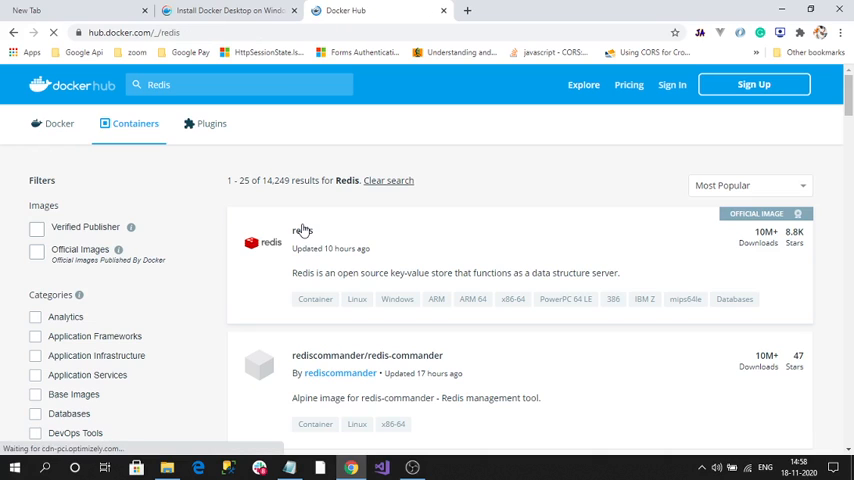
pyautogui.click(304, 232)
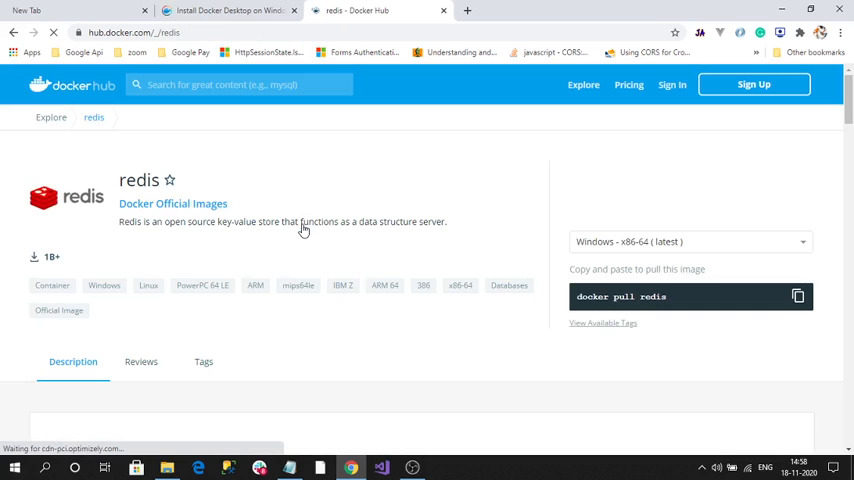
pyautogui.moveTo(276, 322)
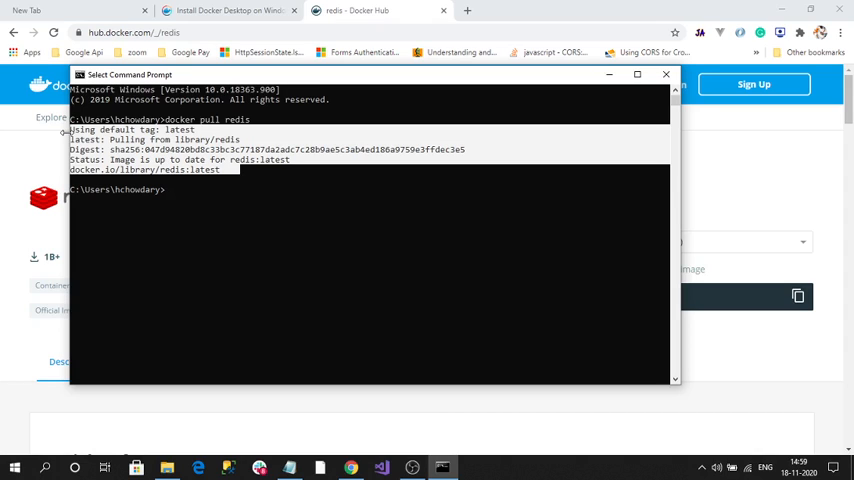
pyautogui.moveTo(196, 192)
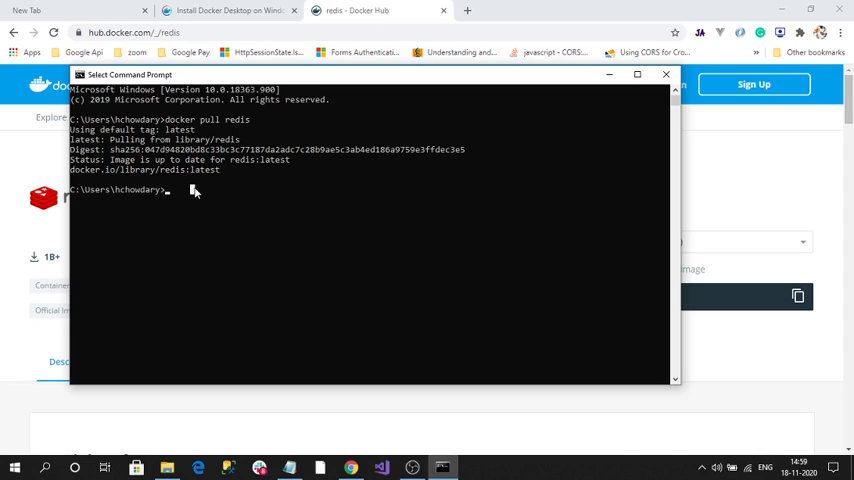
pyautogui.moveTo(228, 196)
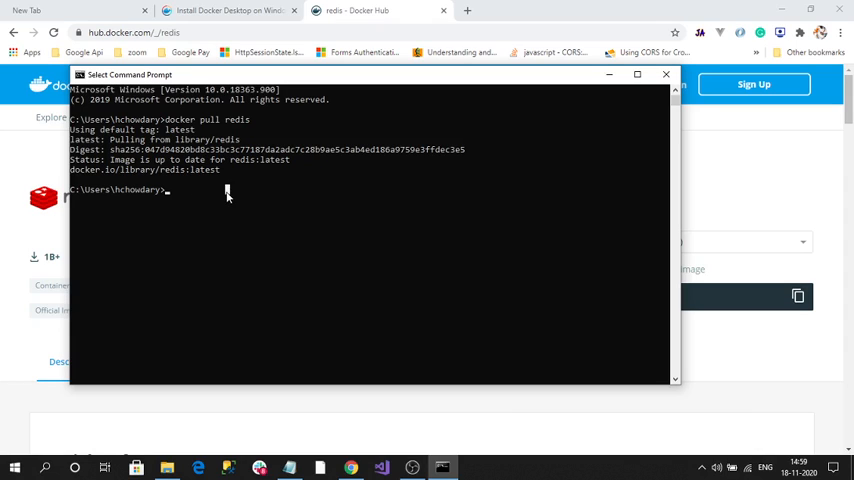
pyautogui.moveTo(230, 190)
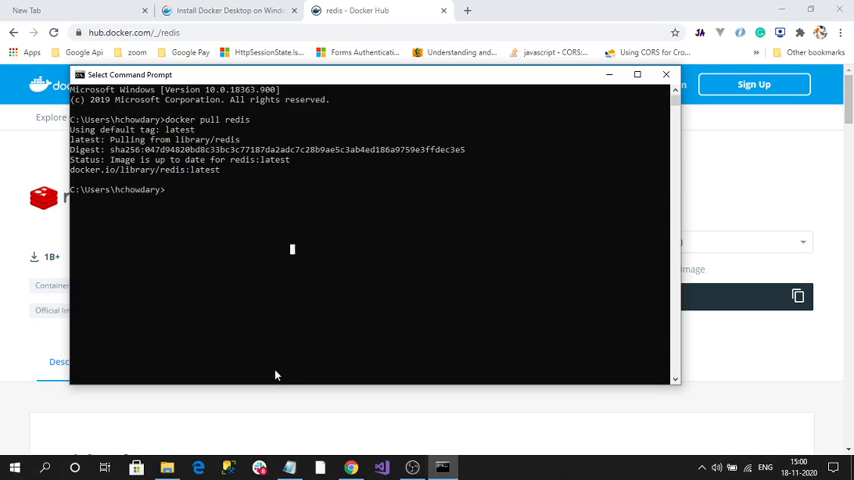
# Return to Command Prompt after 'docker pull redis' reports the image is up to date.
pyautogui.click(662, 76)
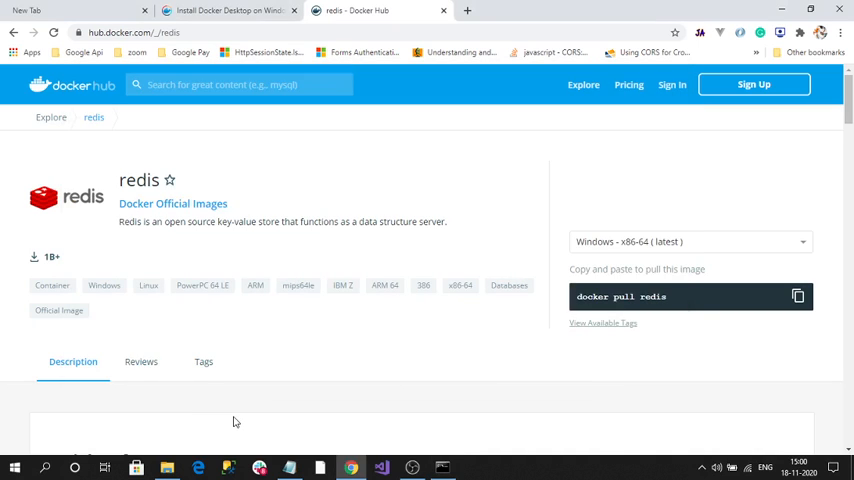
pyautogui.press('ctrl+a')
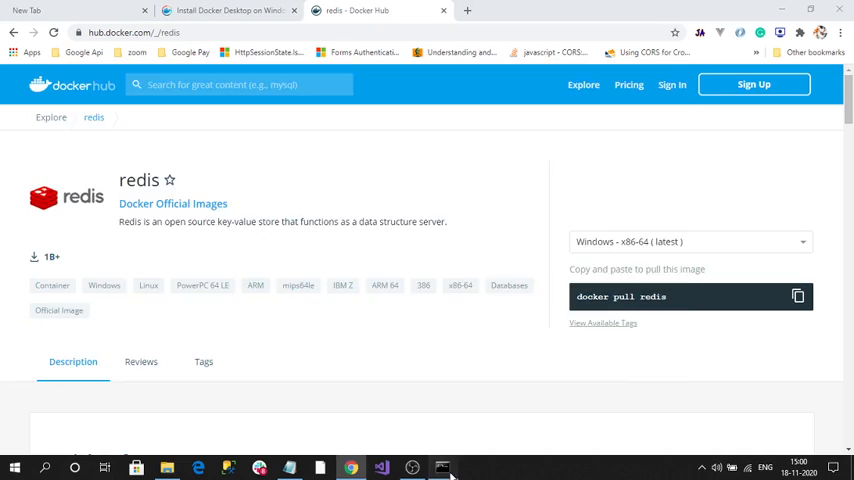
pyautogui.click(436, 464)
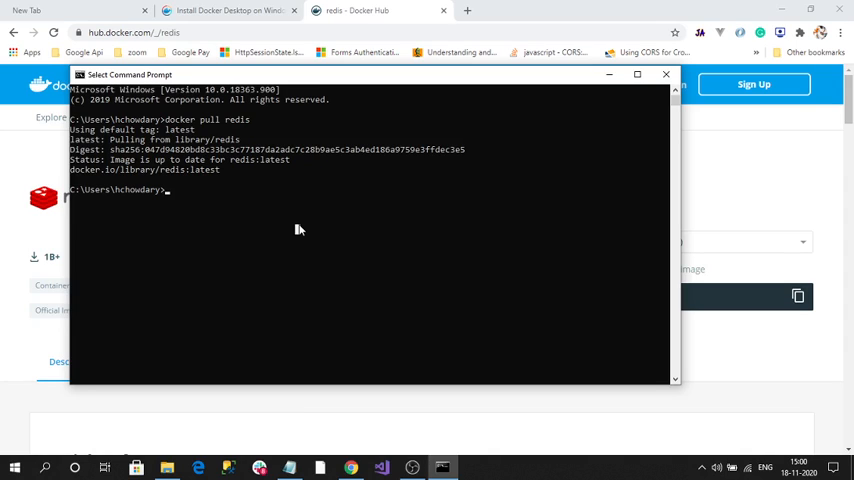
# Begin 'docker run --name rediscontainer -p', naming the container rediscontainer.
pyautogui.write('docker')
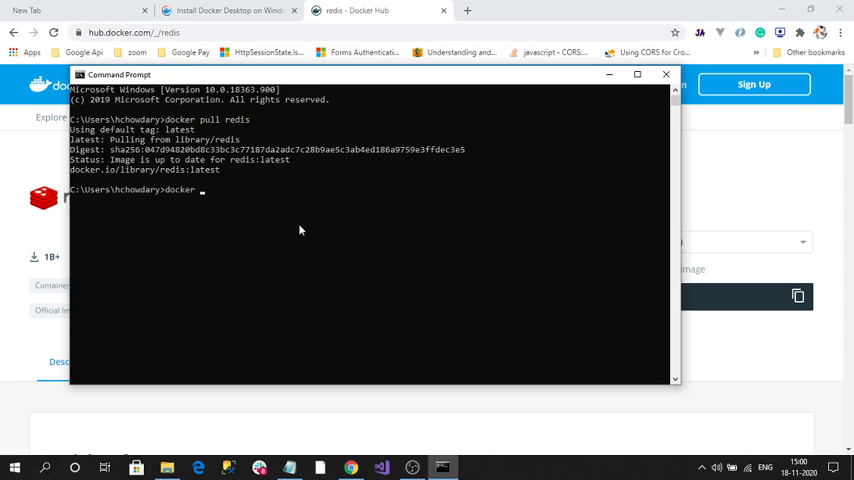
pyautogui.write('run')
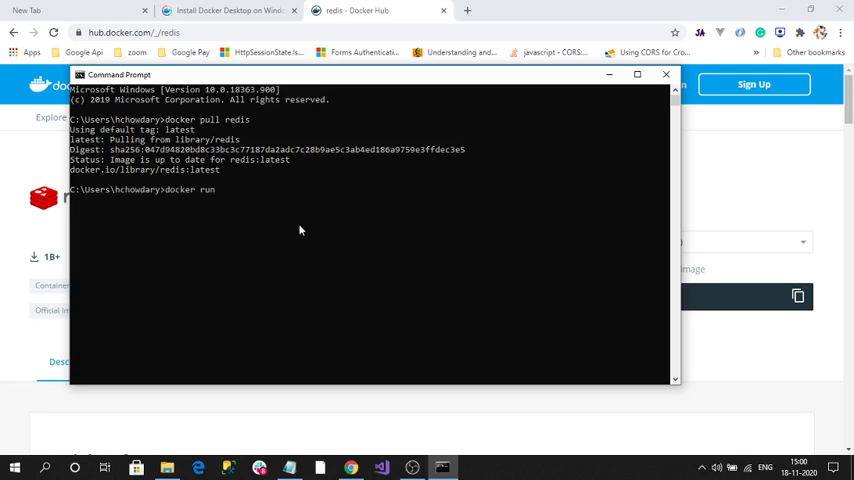
pyautogui.write('-nam')
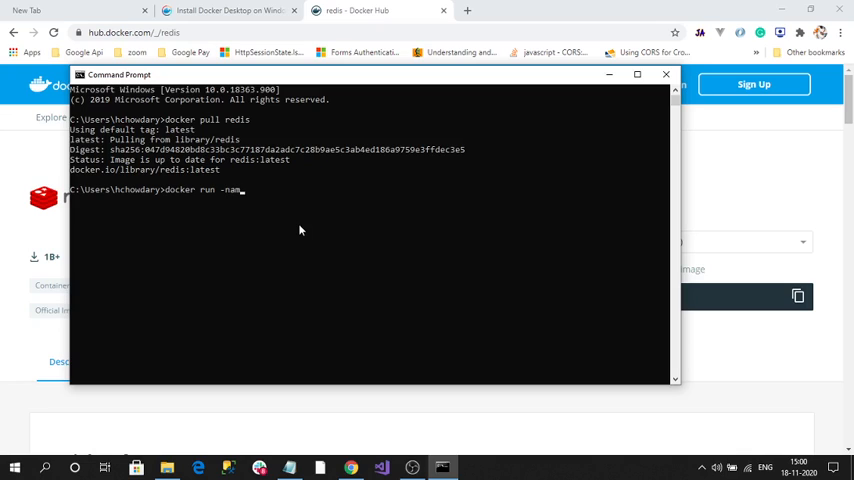
pyautogui.write('e')
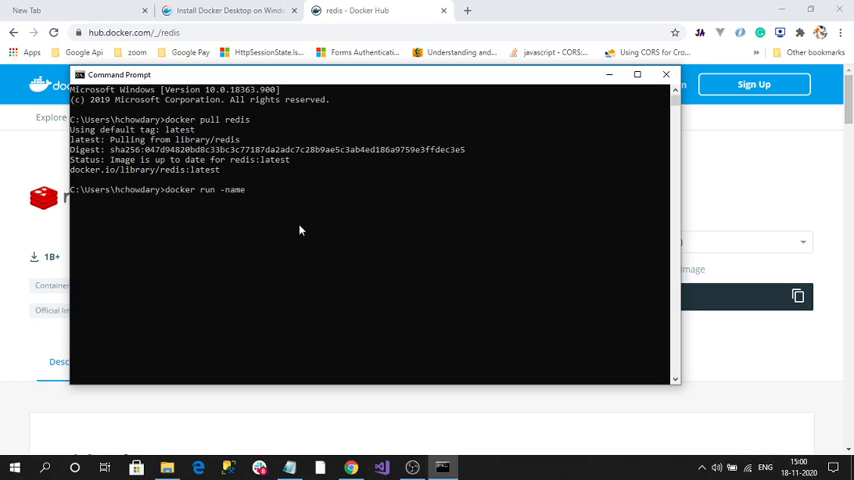
pyautogui.write('" "')
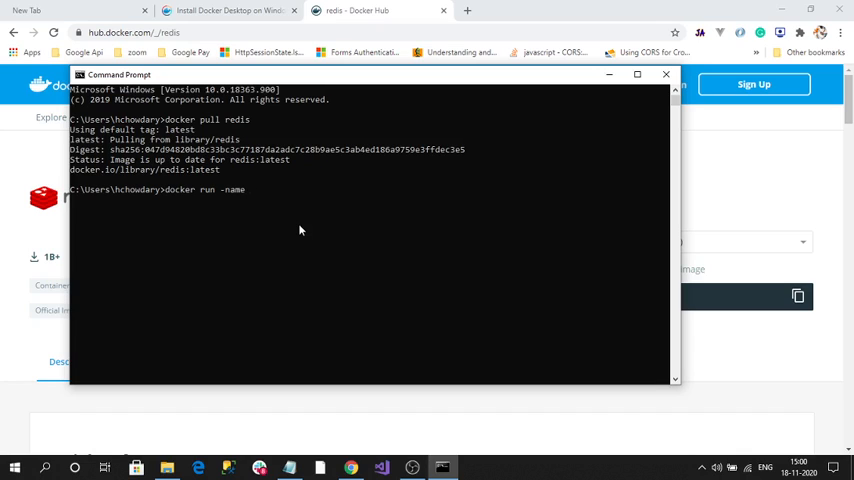
pyautogui.write('redis')
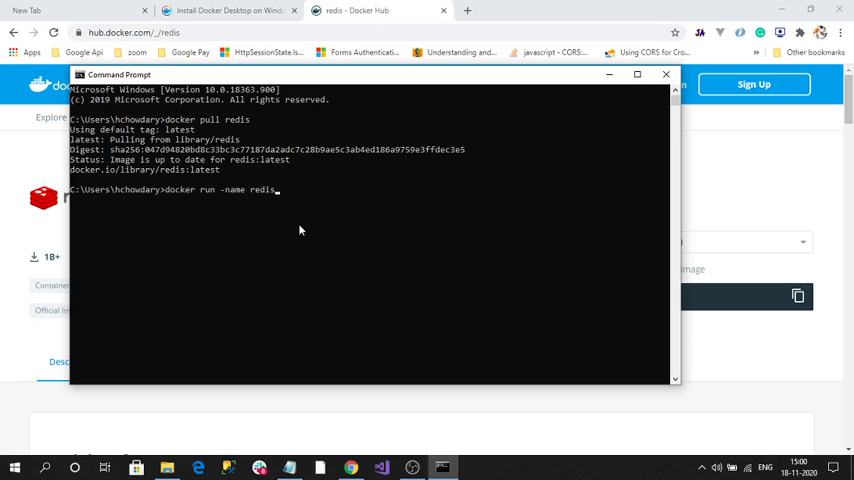
pyautogui.write('container')
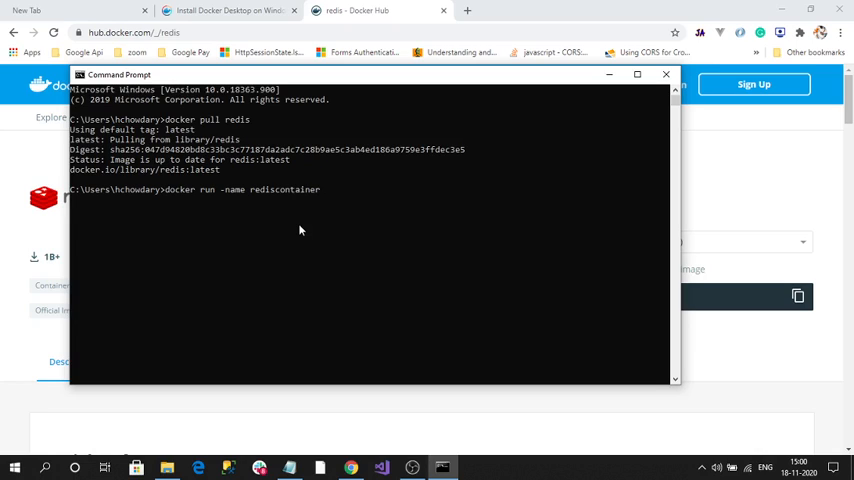
pyautogui.write('-p')
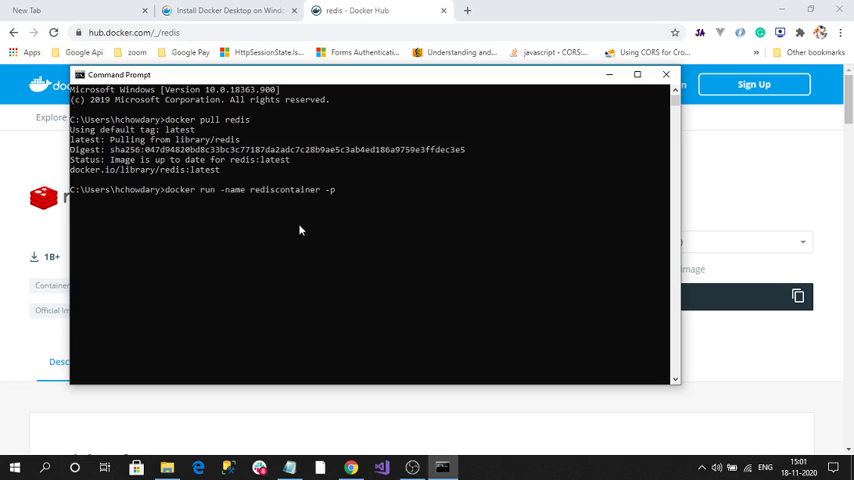
# Map port 5003:6379, run the redis image detached, and start a second Command Prompt.
pyautogui.write('500')
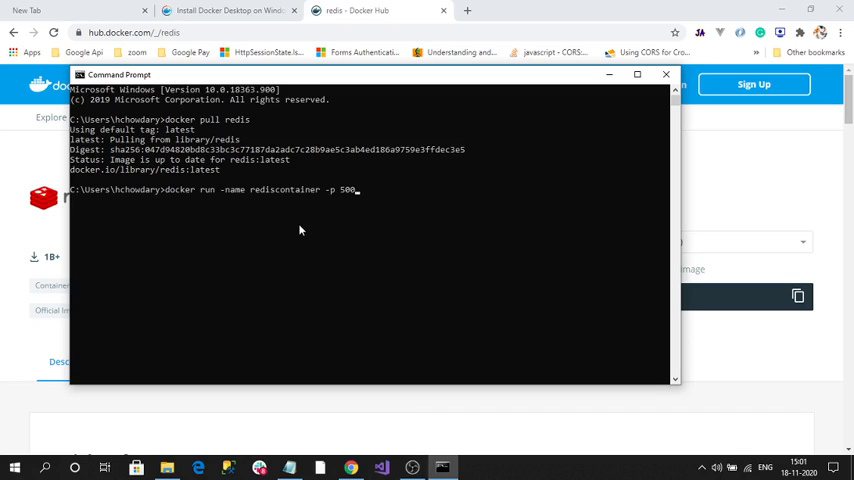
pyautogui.write('3')
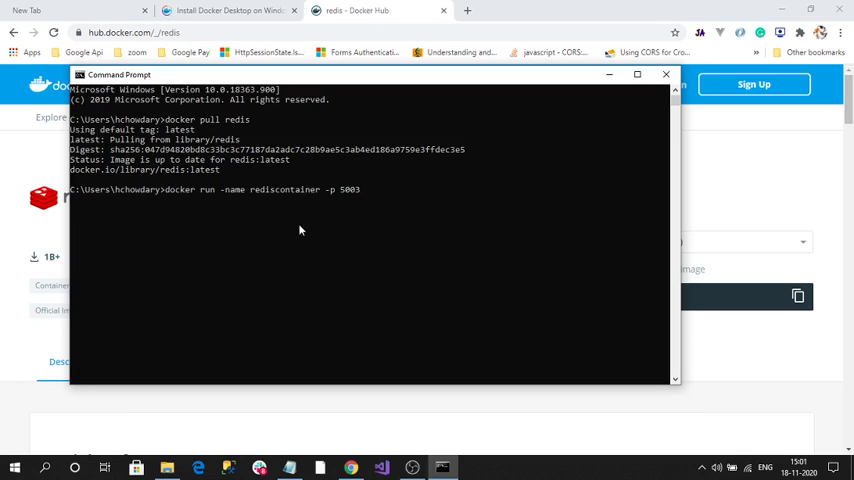
pyautogui.write(':')
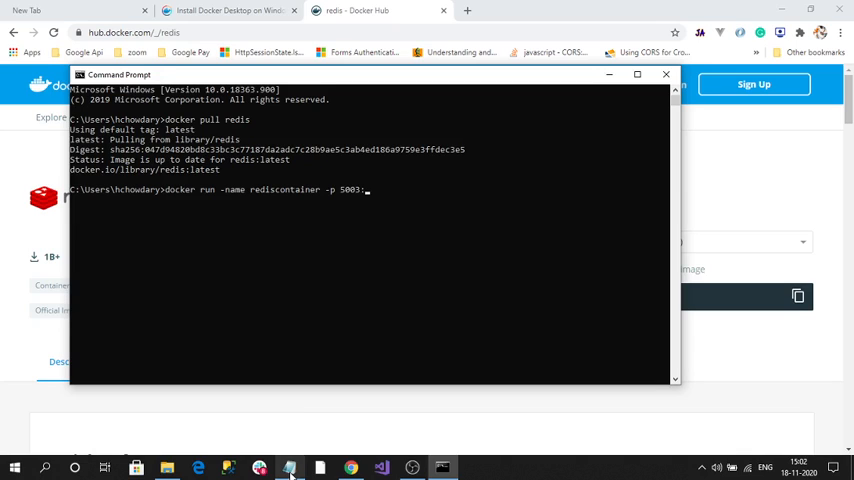
pyautogui.write('637')
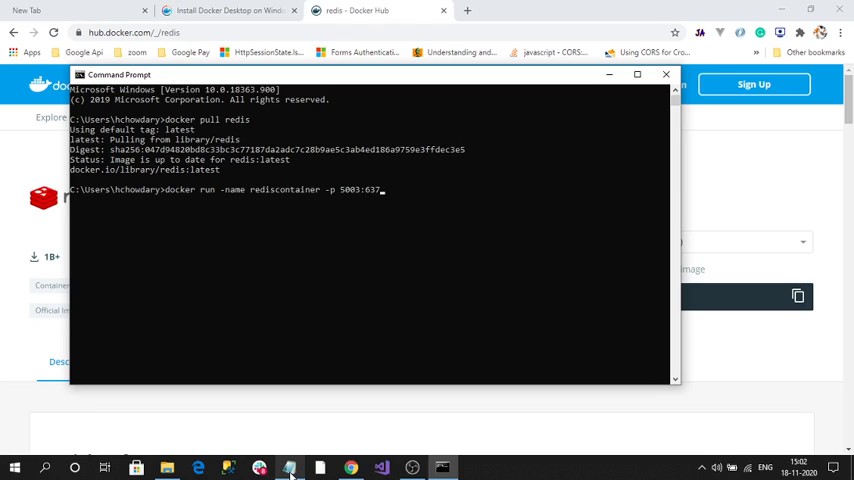
pyautogui.write('9')
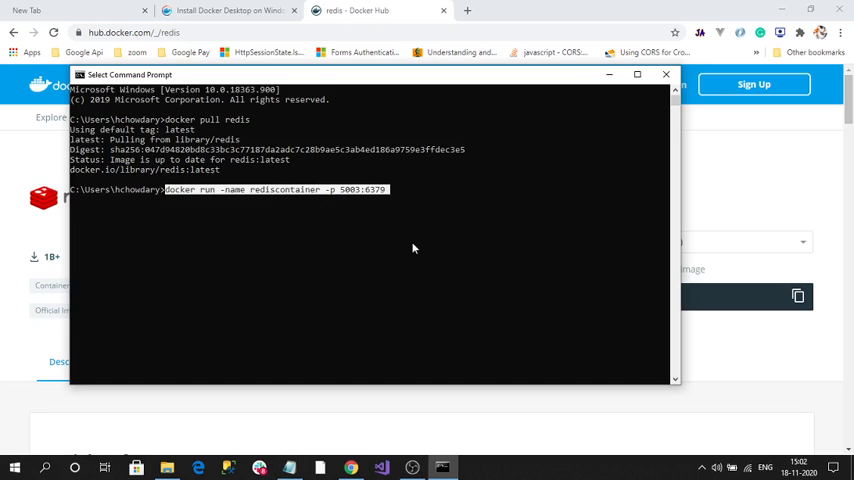
pyautogui.click(412, 248)
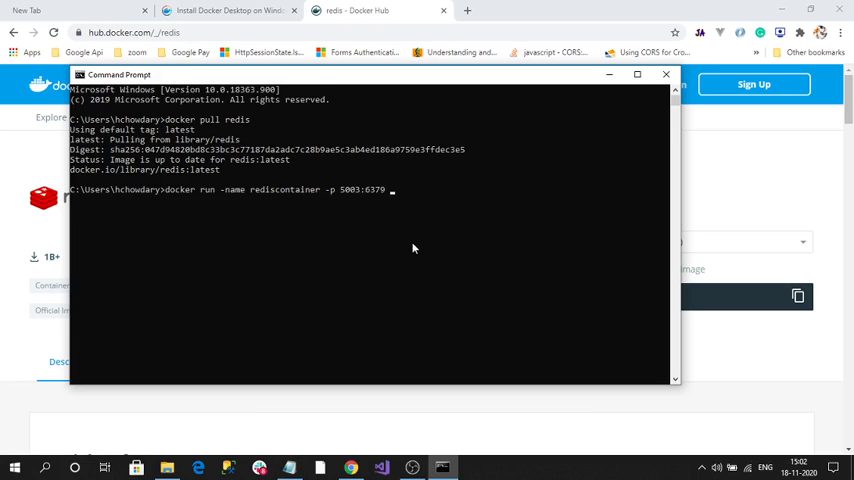
pyautogui.write('-d')
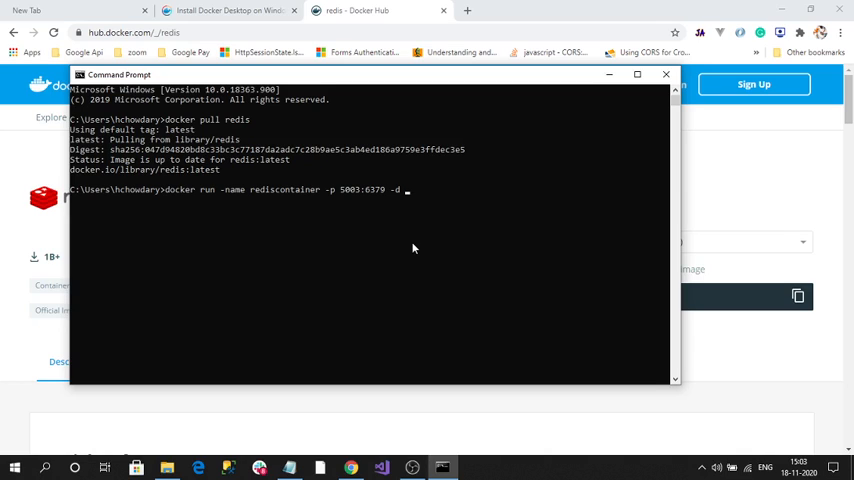
pyautogui.write('red')
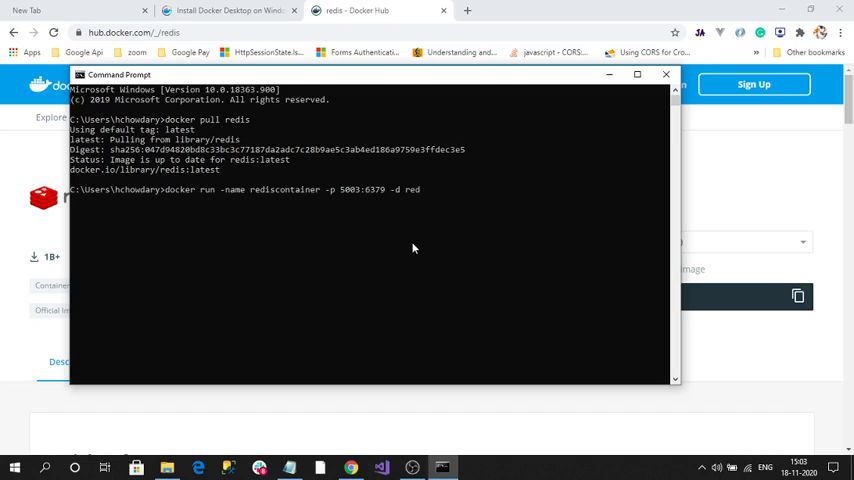
pyautogui.write('is')
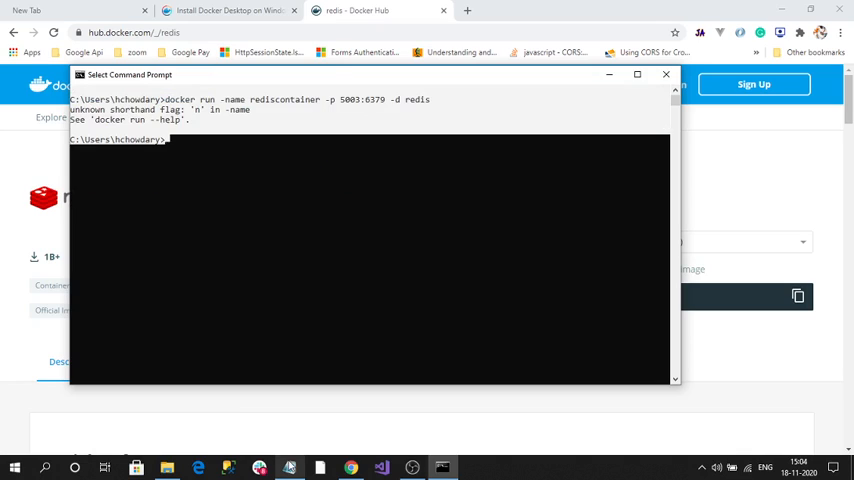
pyautogui.moveTo(236, 142)
pyautogui.write('docker run --name rediscontainer -p 5003:6379 -d redis')
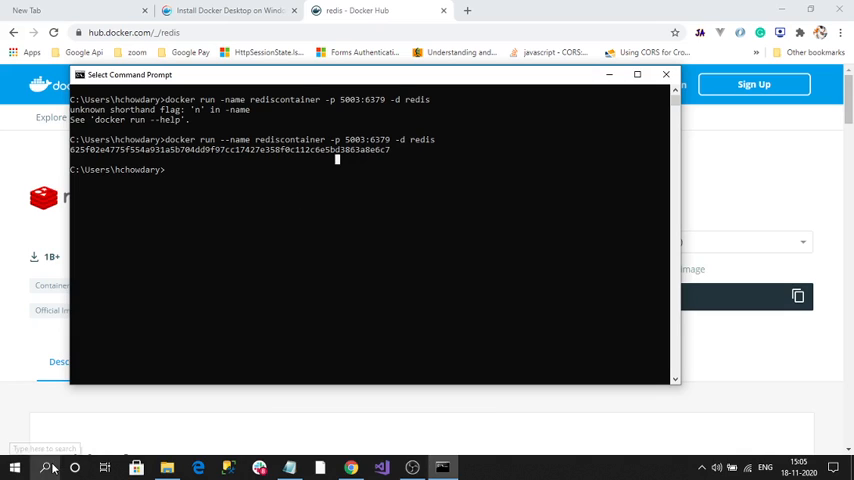
pyautogui.click(48, 466)
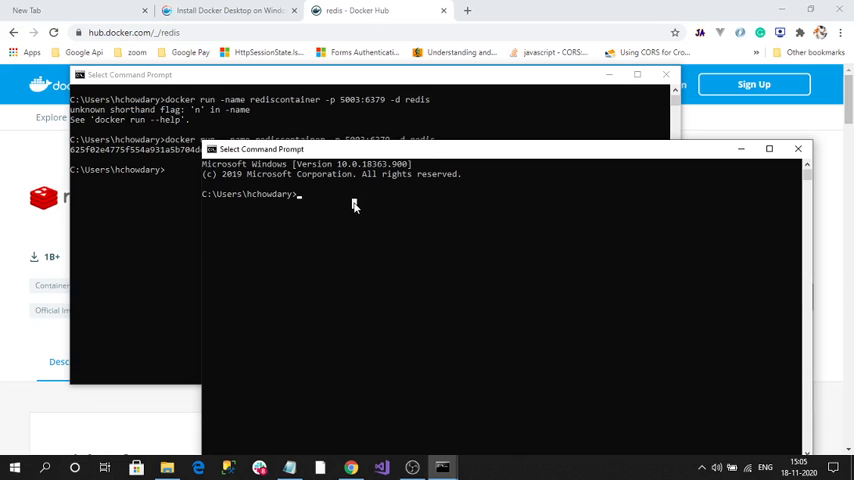
# Run 'docker exec -it rediscontainer redis-cli', which reports no such container.
pyautogui.write('doc')
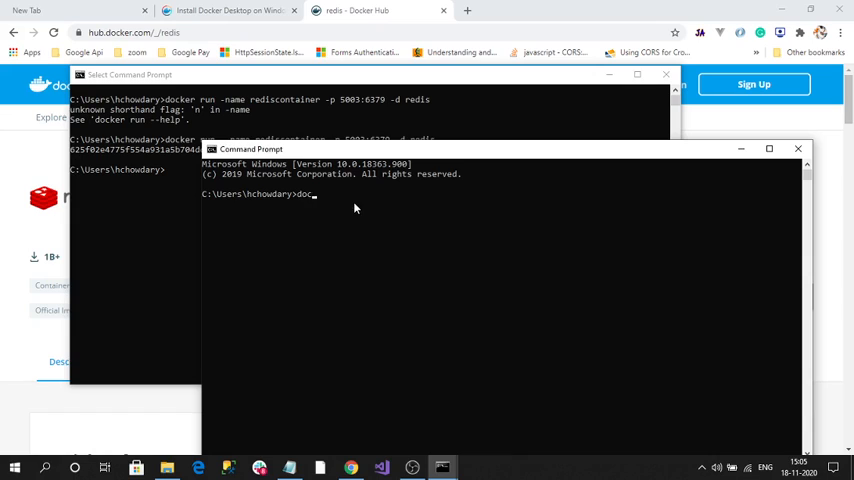
pyautogui.write('ker ex')
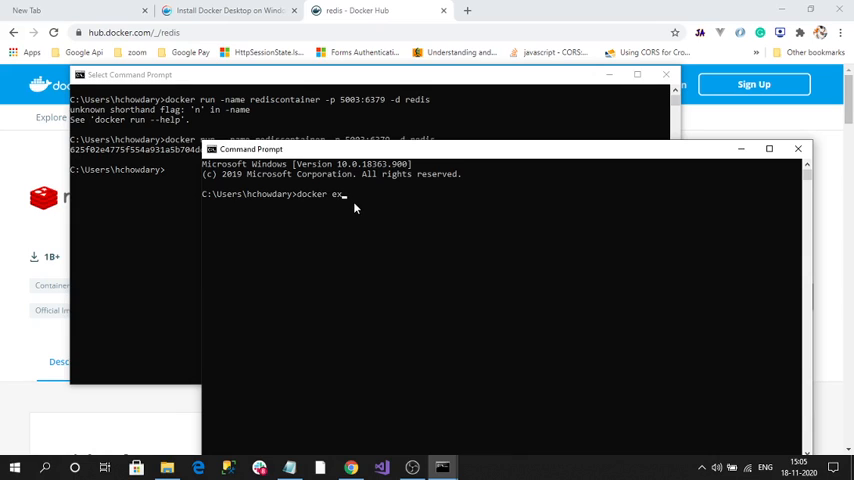
pyautogui.write('c')
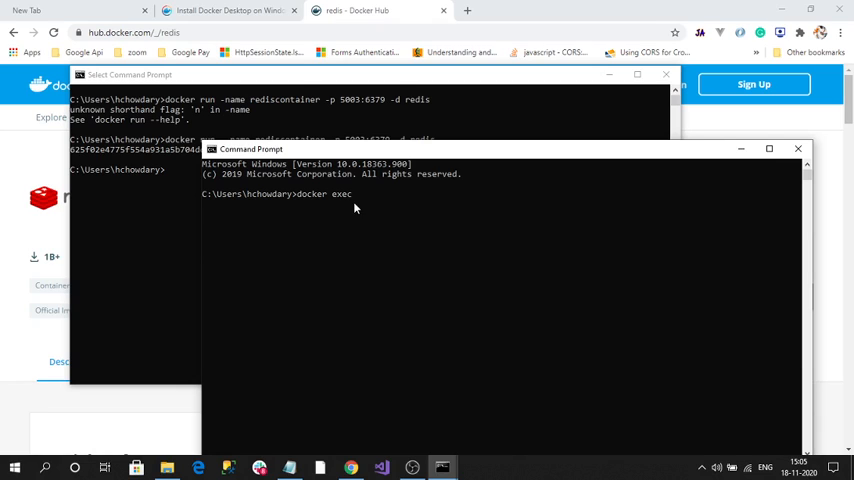
pyautogui.write('-it')
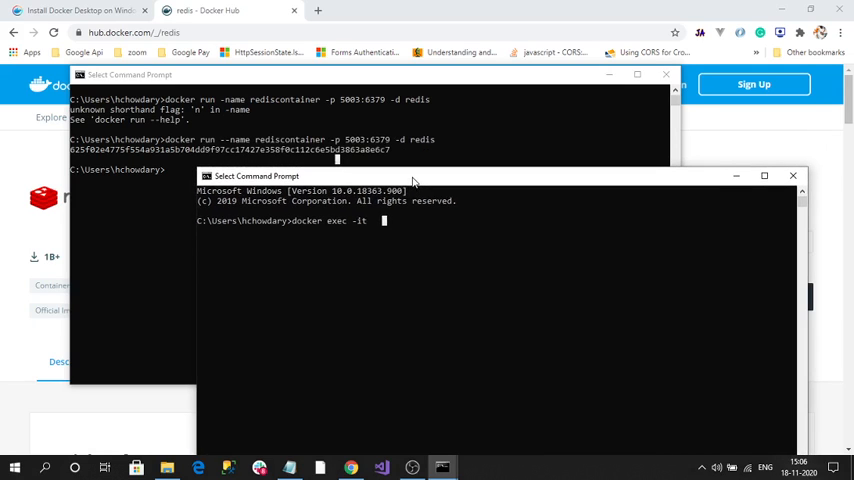
pyautogui.write('redisCont')
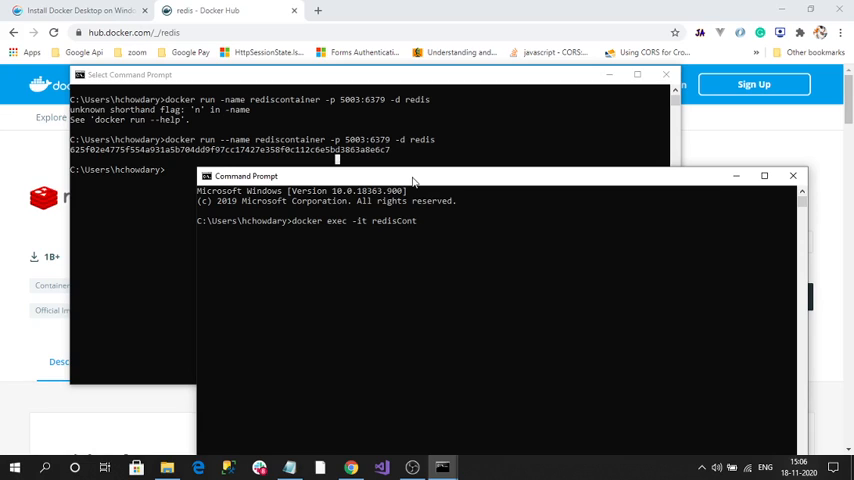
pyautogui.write('ainer')
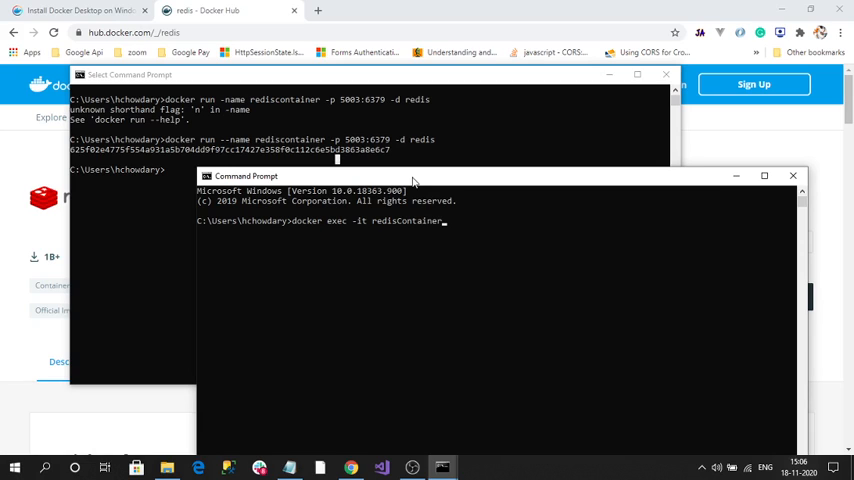
pyautogui.write('redis-cli')
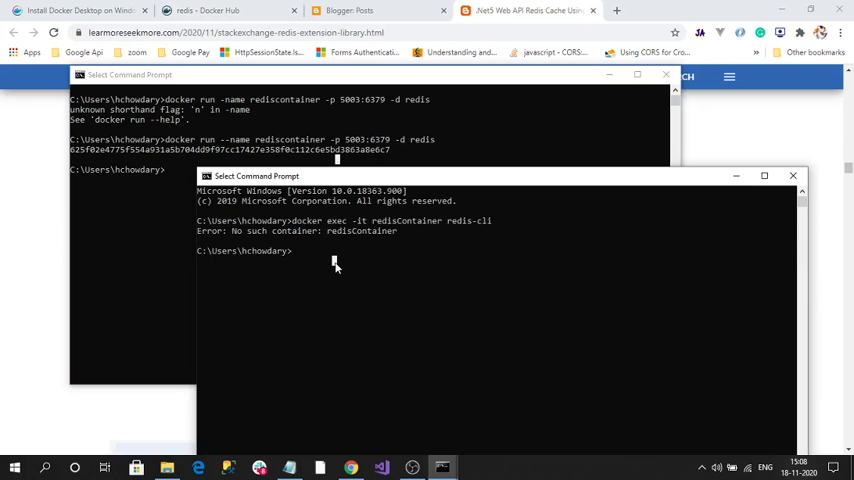
# Retype the docker exec command to reach the 127.0.0.1:6379 redis-cli prompt.
pyautogui.write('dock')
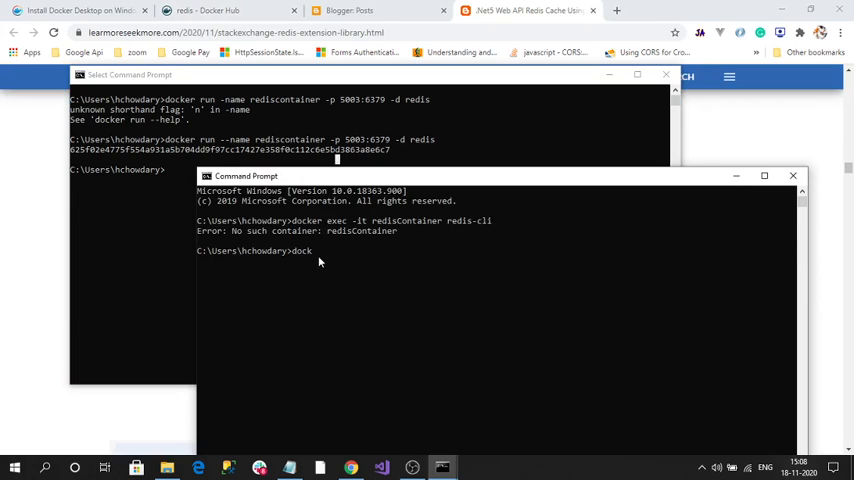
pyautogui.write('er exec -t')
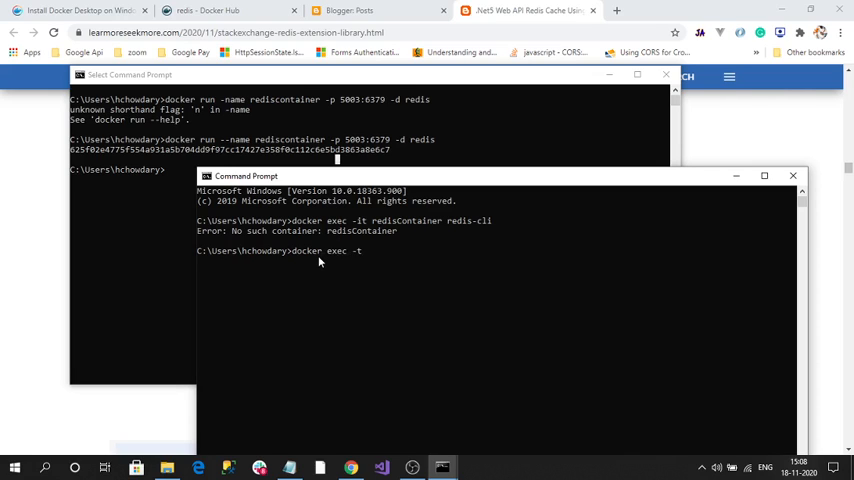
pyautogui.write('i red')
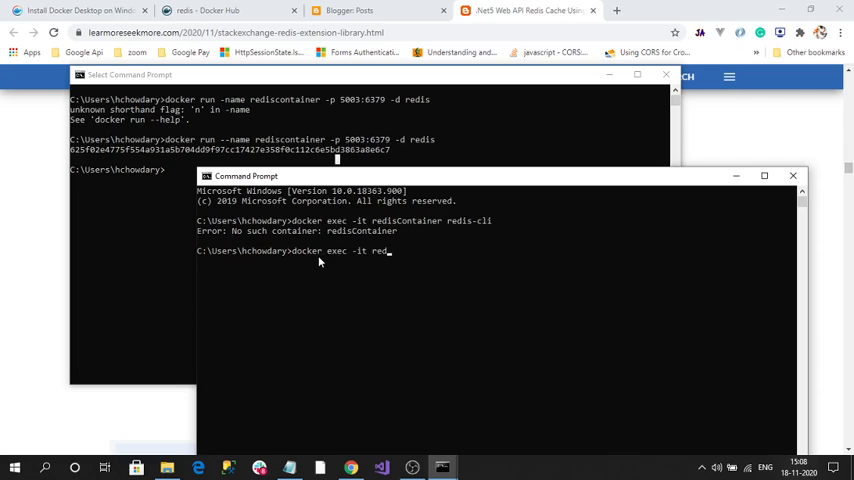
pyautogui.write('iscontainer redis-cli')
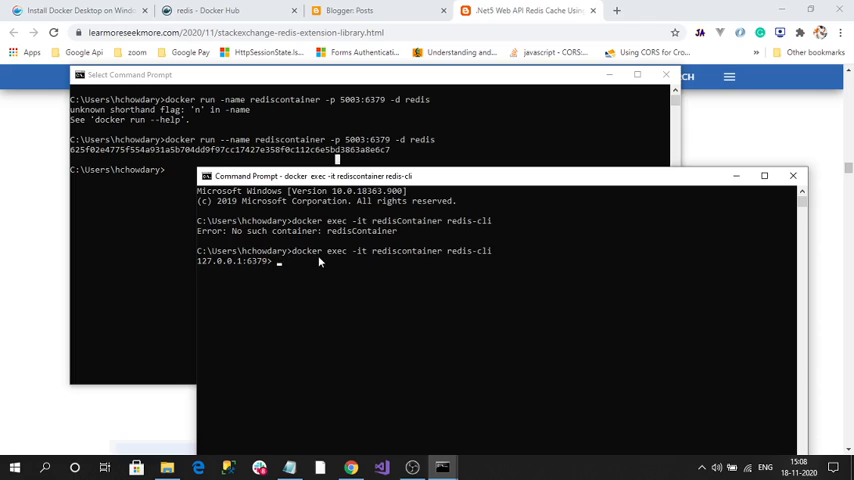
# Run 'set myname naveen' then 'get myname' returning naveen, and close the redis-cli window.
pyautogui.write('set')
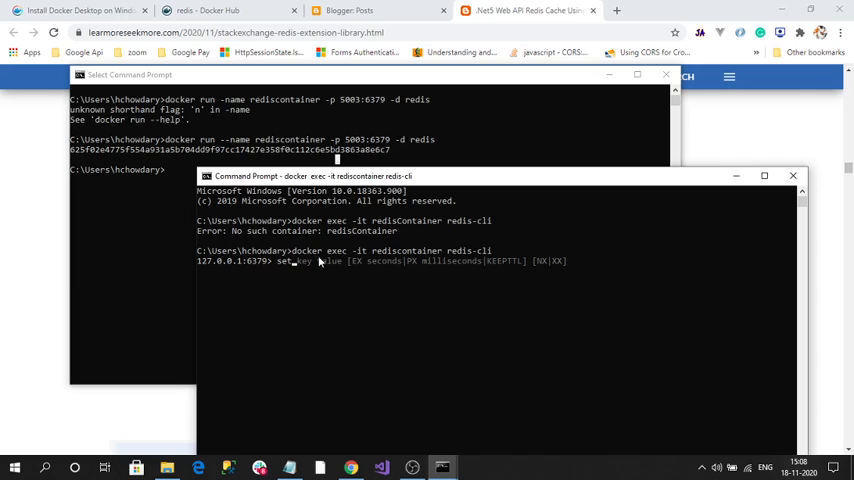
pyautogui.moveTo(402, 316)
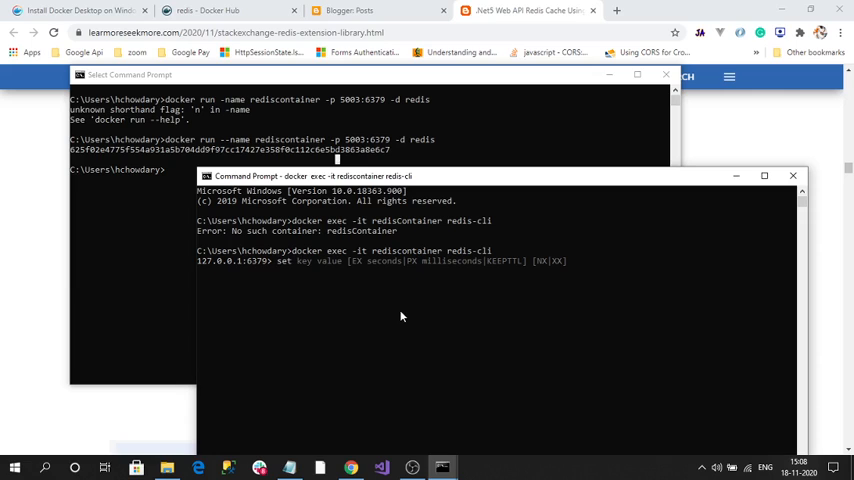
pyautogui.write('my')
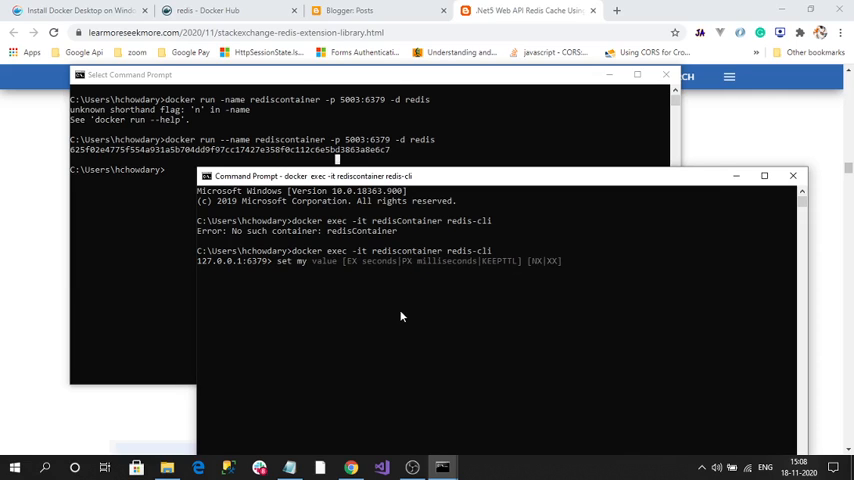
pyautogui.write('a')
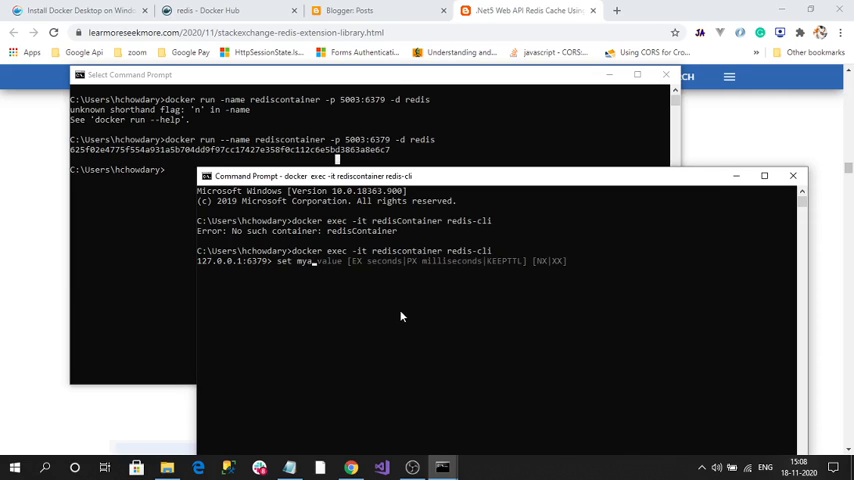
pyautogui.write('name')
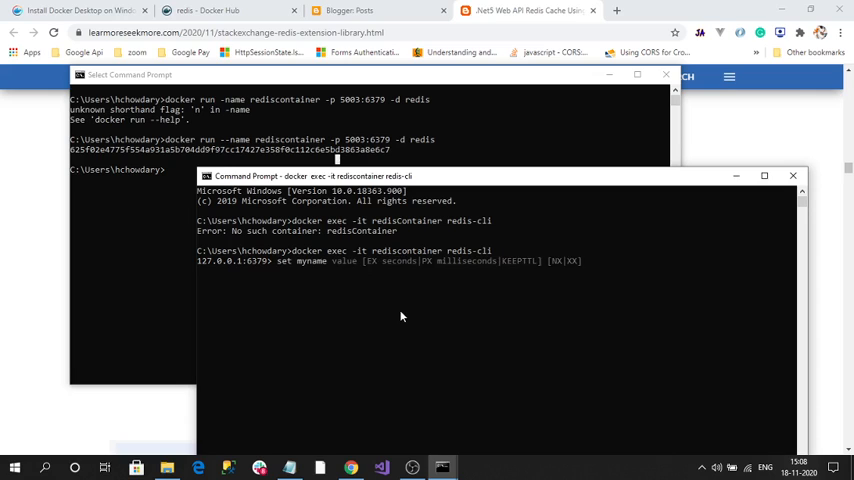
pyautogui.write('naveen')
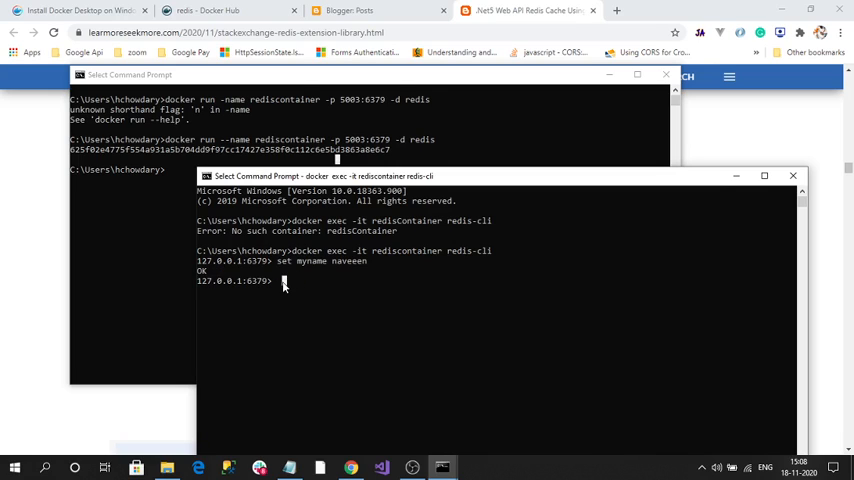
pyautogui.write('get key')
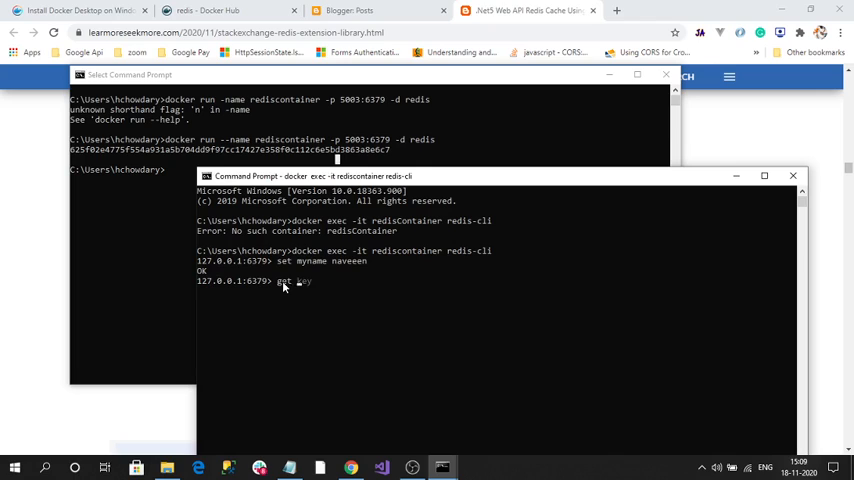
pyautogui.write('myname')
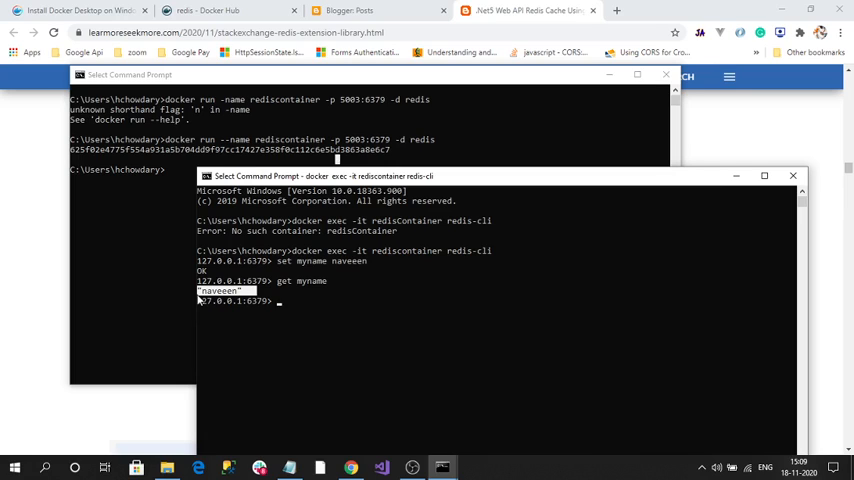
pyautogui.moveTo(480, 236)
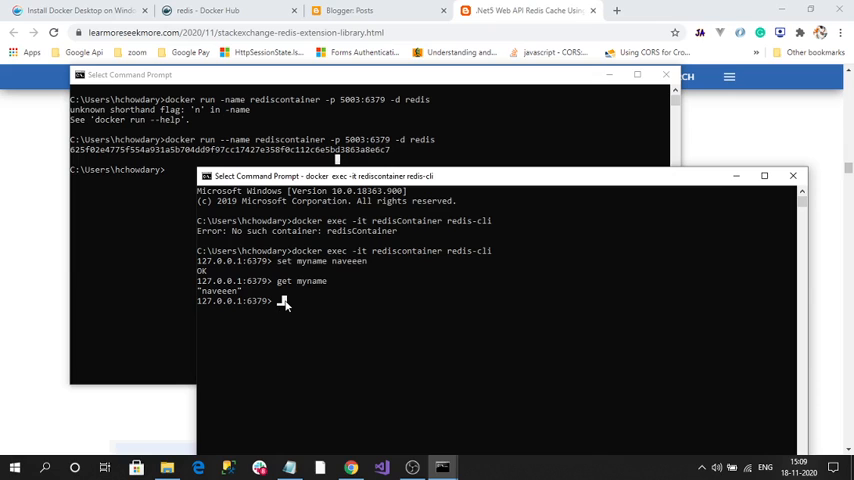
pyautogui.click(792, 176)
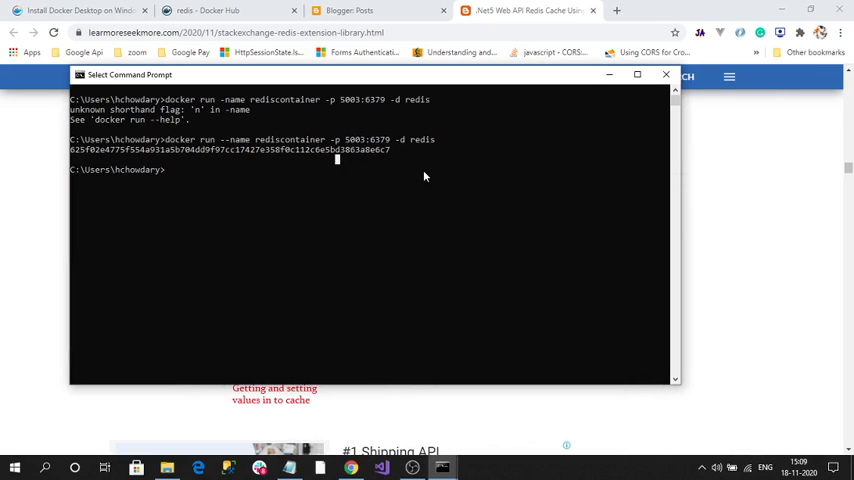
pyautogui.moveTo(344, 150)
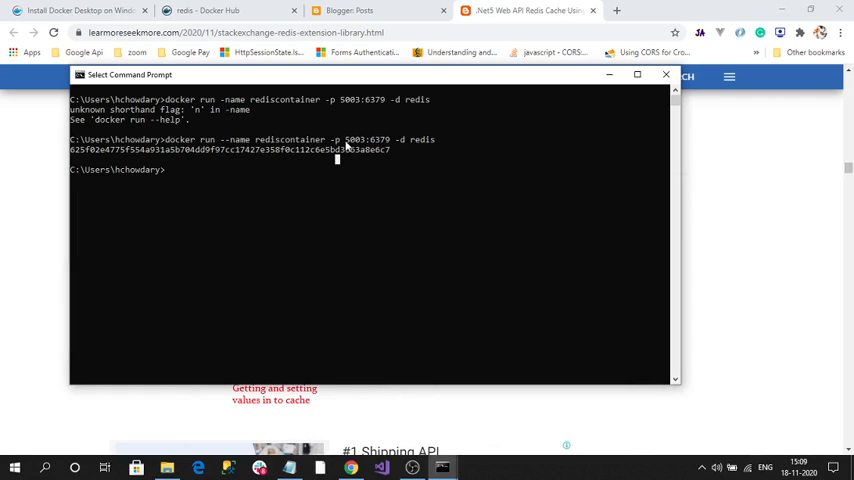
# Rerun 'docker run --name rediscontainer -p 5003:6379 -d redis' and note the name-conflict error.
pyautogui.doubleClick(356, 140)
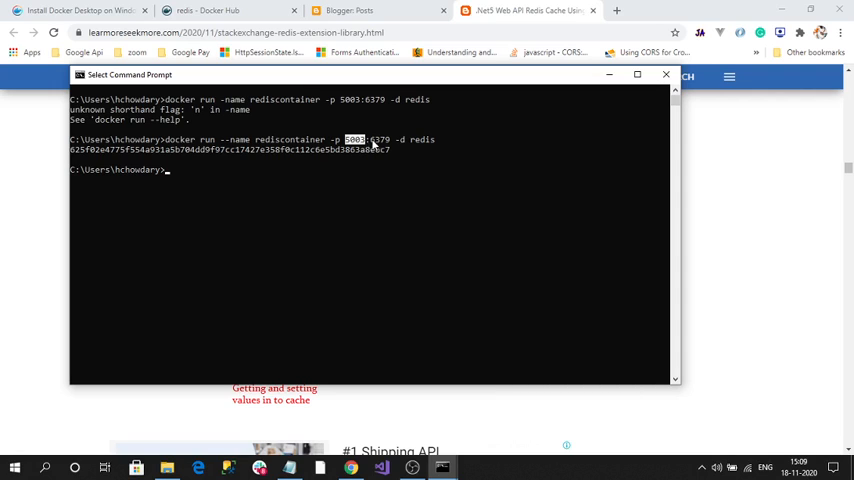
pyautogui.doubleClick(380, 140)
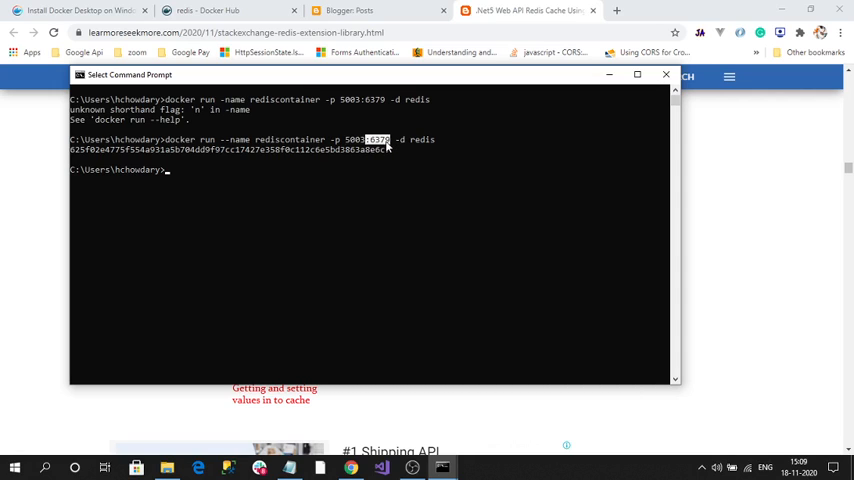
pyautogui.moveTo(386, 148)
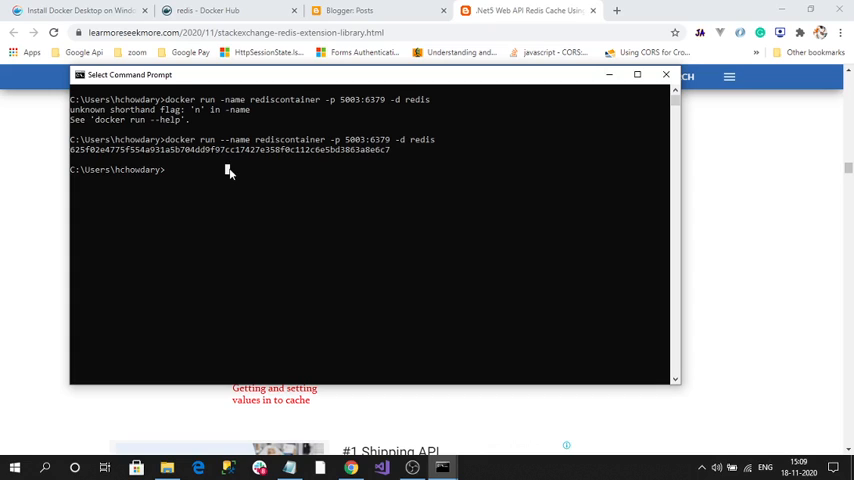
pyautogui.write('docker run --name rediscontainer -p 5003:6379 -d redis')
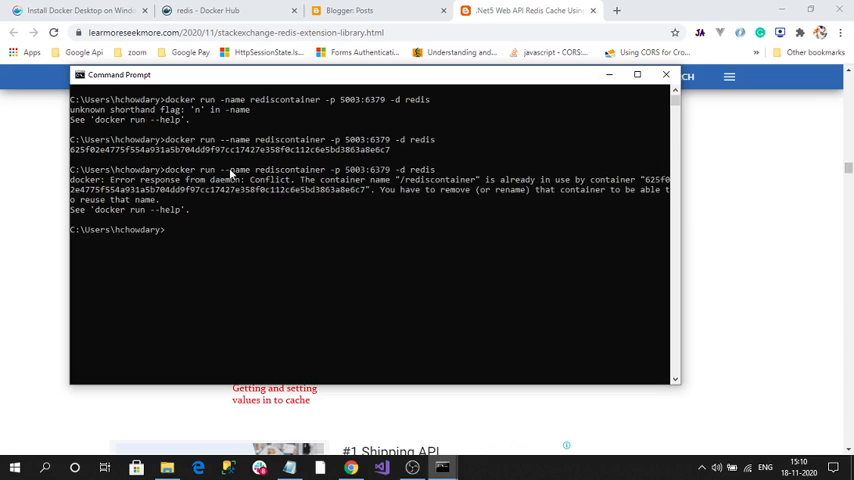
pyautogui.moveTo(260, 180)
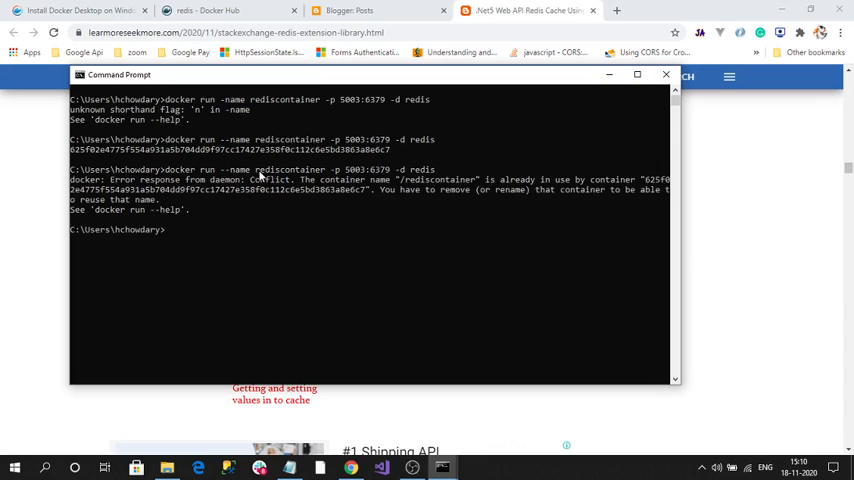
pyautogui.doubleClick(288, 168)
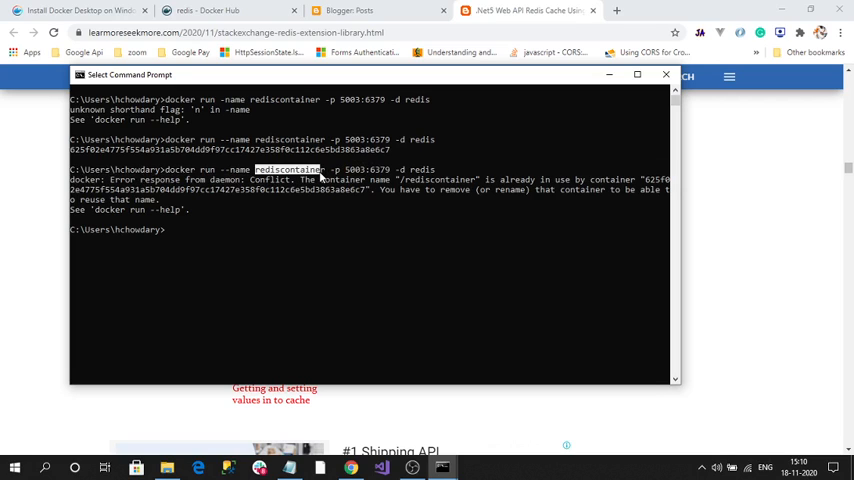
pyautogui.moveTo(664, 76)
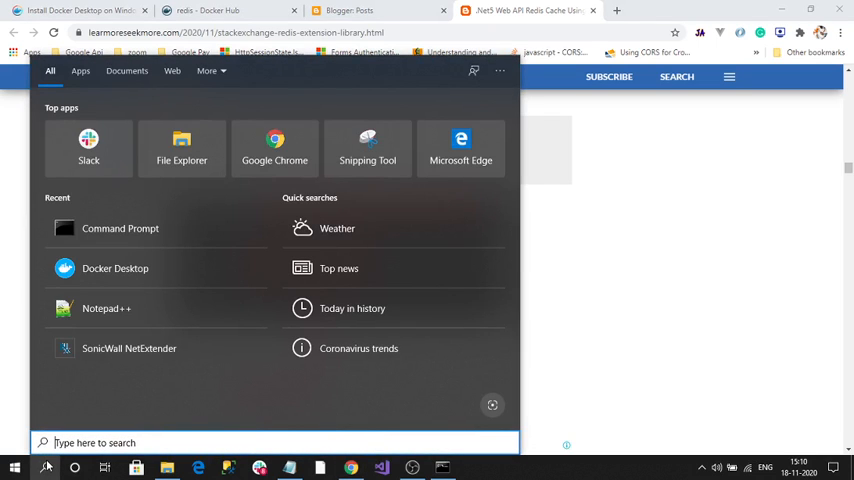
# From a fresh Command Prompt run 'docker start rediscontainer', which echoes the container name.
pyautogui.write('calculator')
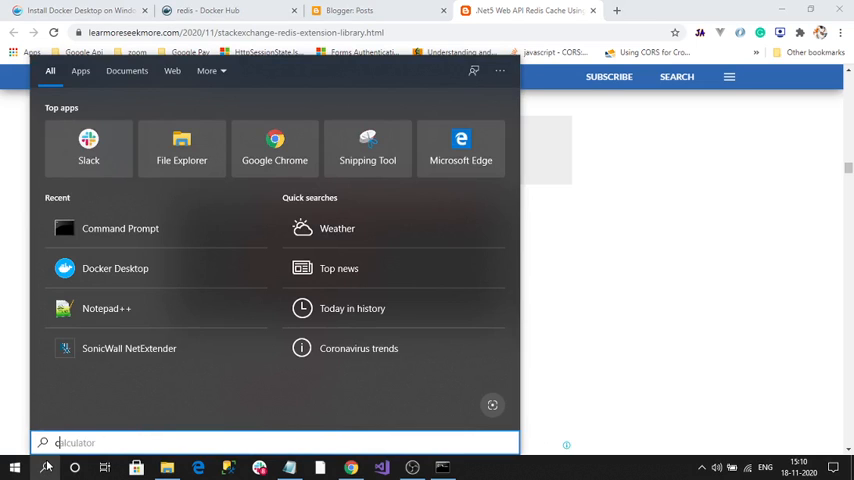
pyautogui.click(120, 228)
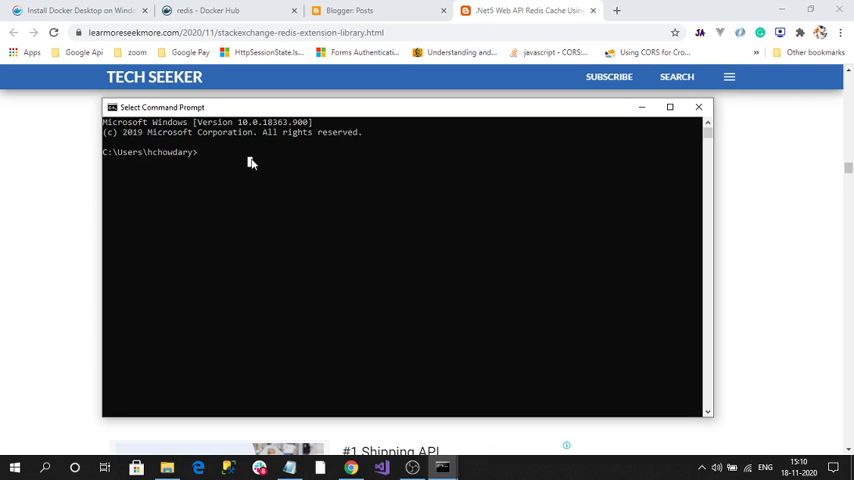
pyautogui.write('docker')
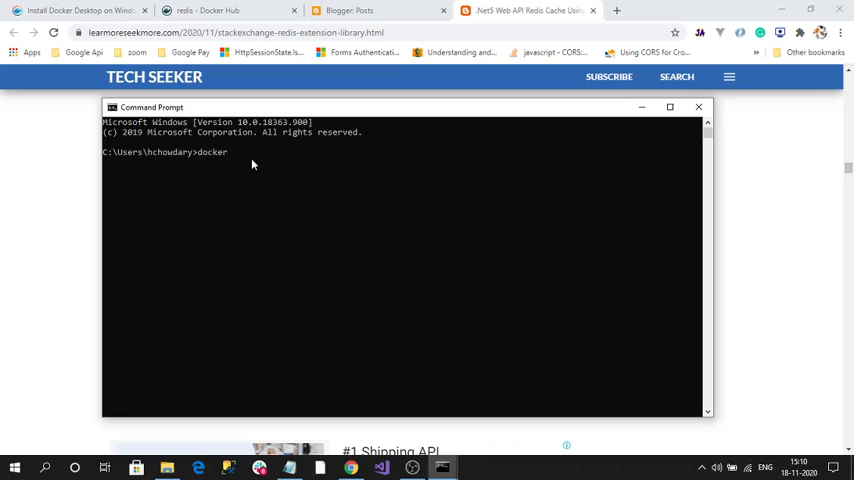
pyautogui.write('start')
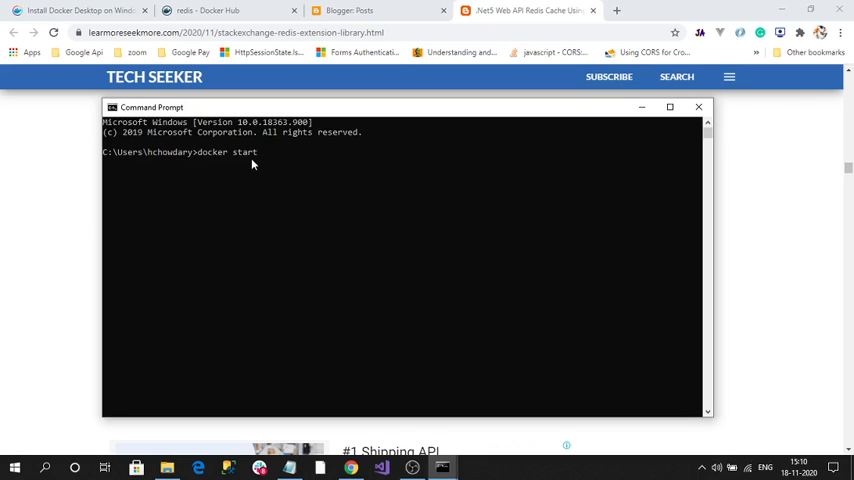
pyautogui.write('redis')
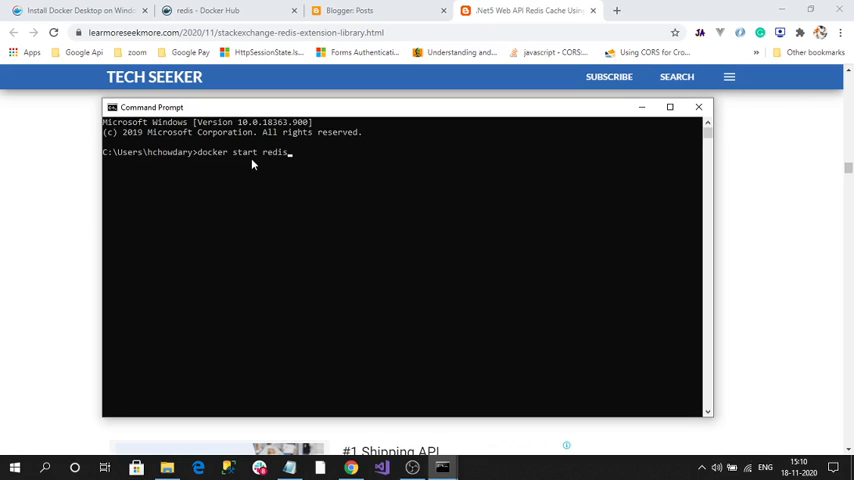
pyautogui.write('container')
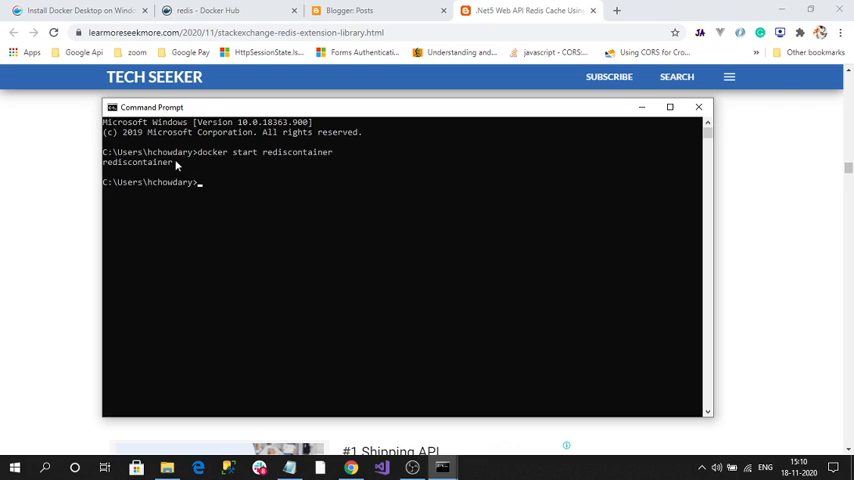
pyautogui.doubleClick(136, 164)
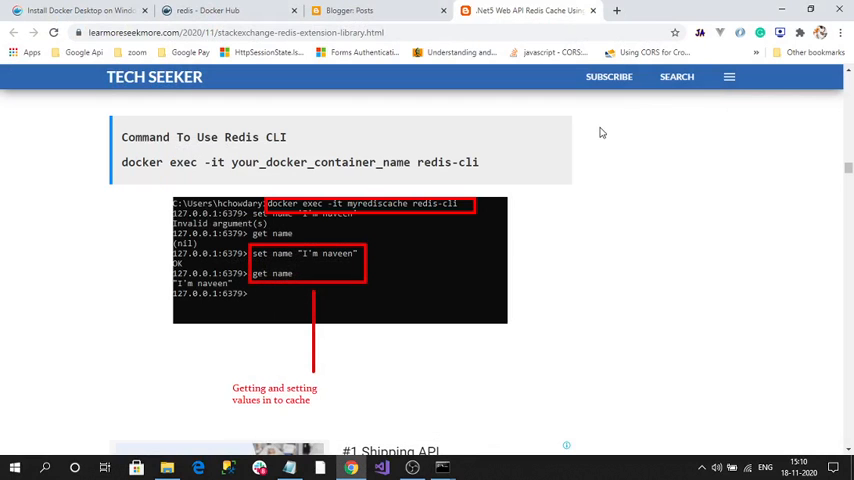
# Return to the Docker Hub redis tab and close the Blogger and AWS tutorial tabs.
pyautogui.click(210, 16)
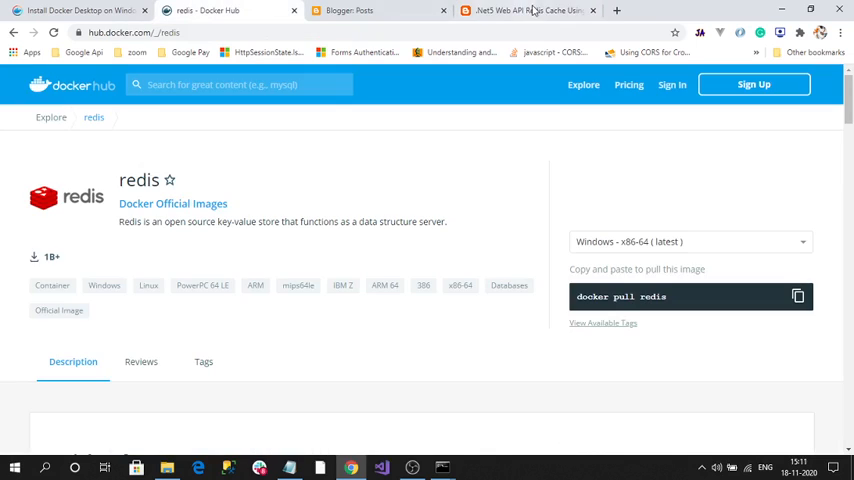
pyautogui.click(612, 12)
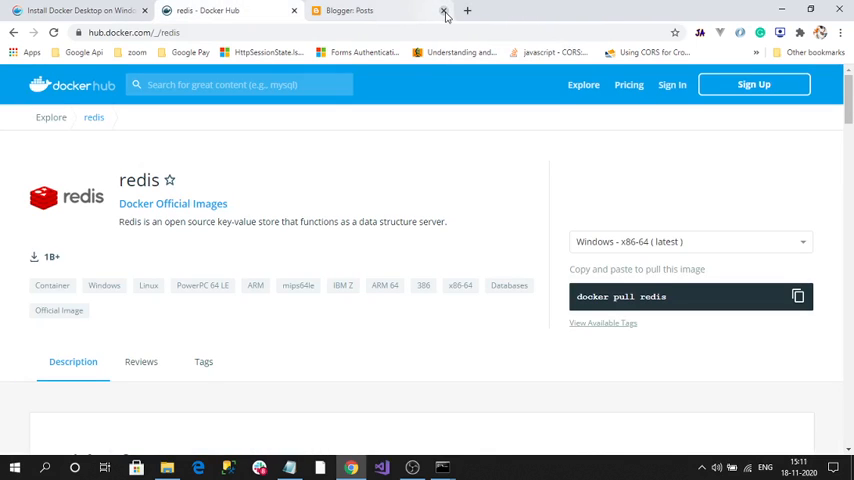
pyautogui.click(440, 12)
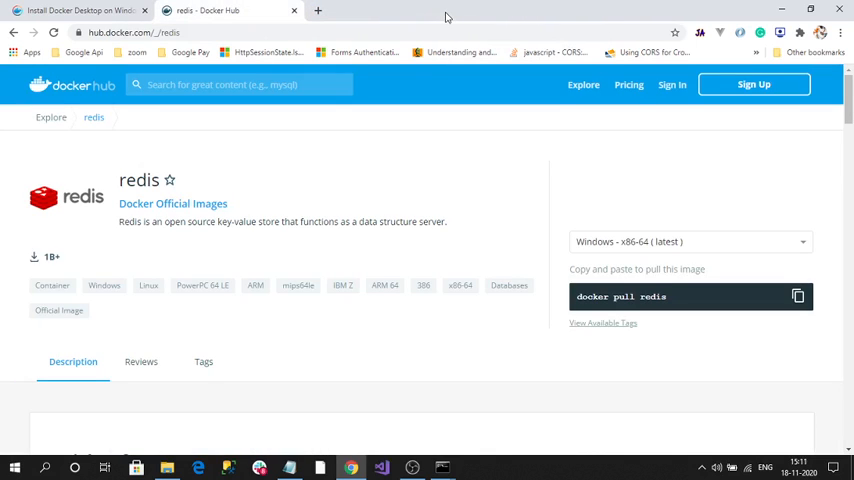